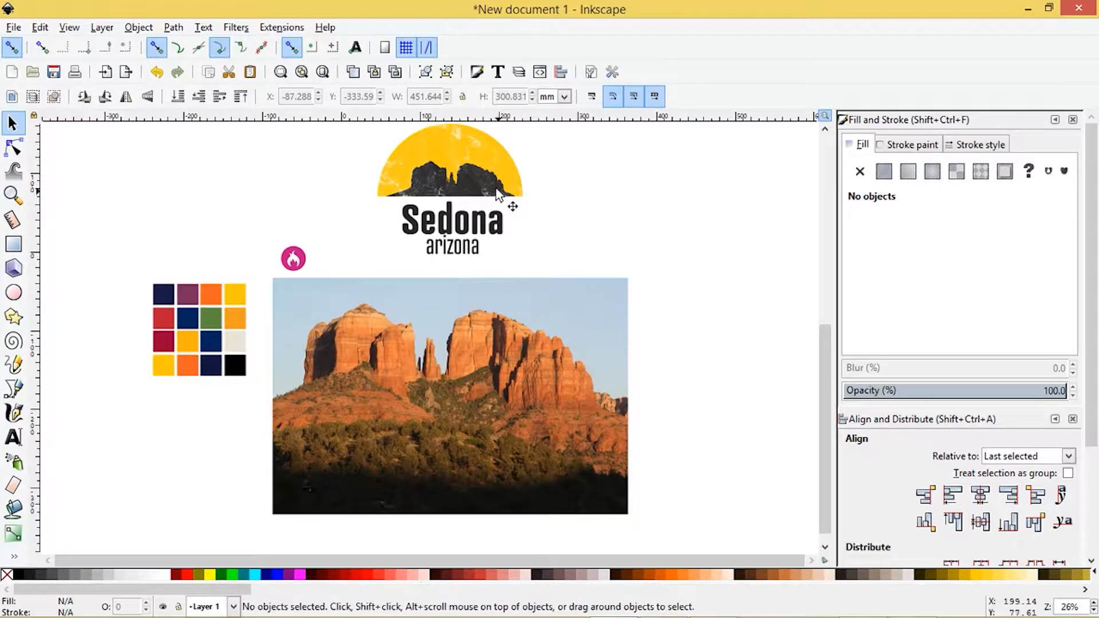
Zoom onto the rock reference photo and pick the Bezier pen tool.
click(452, 175)
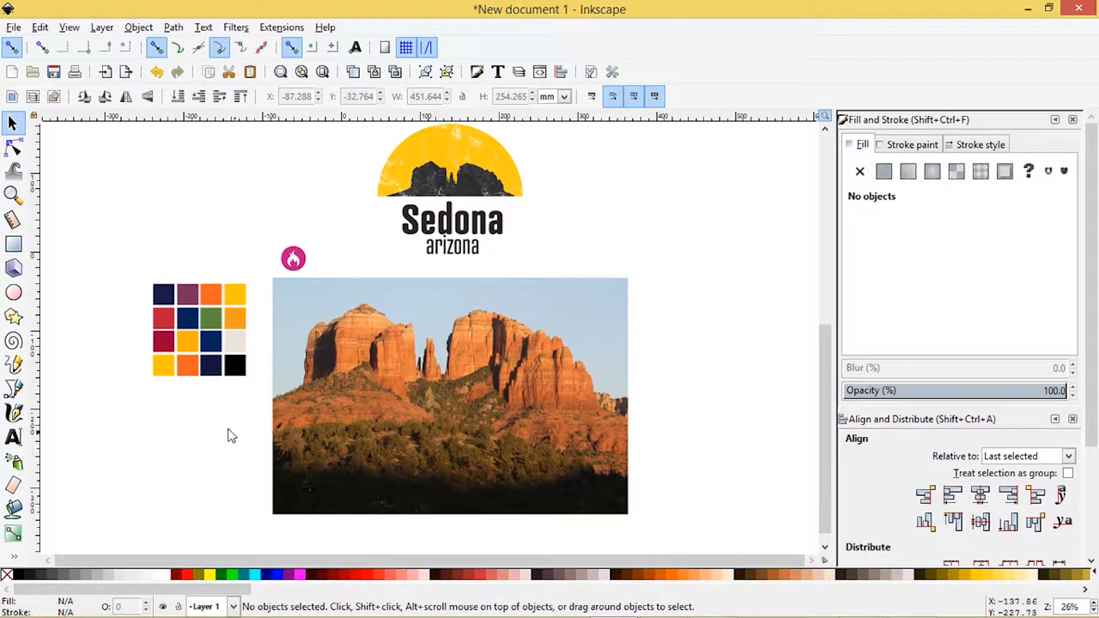
click(13, 389)
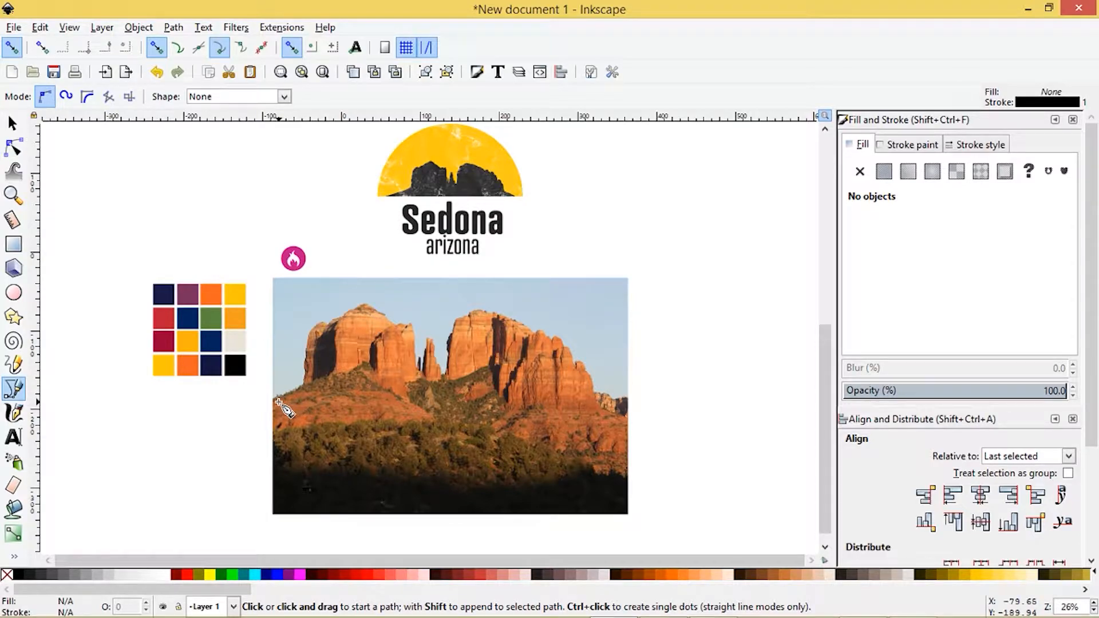
mouse_move(298, 401)
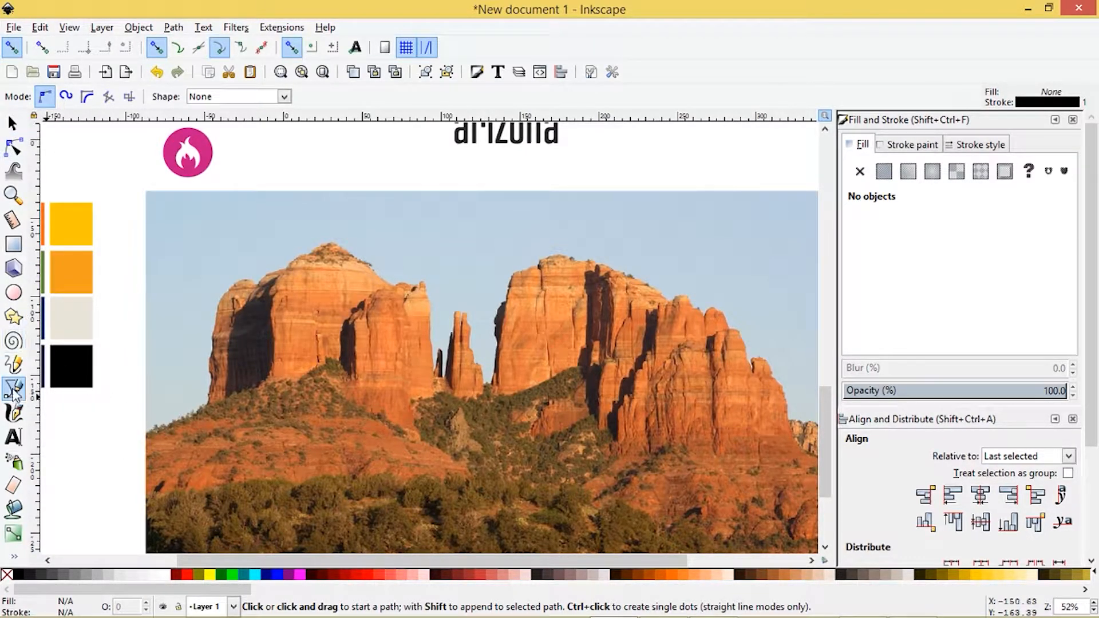
Trace from the left butte's lower-left base along the foothill to the cliff base.
click(146, 435)
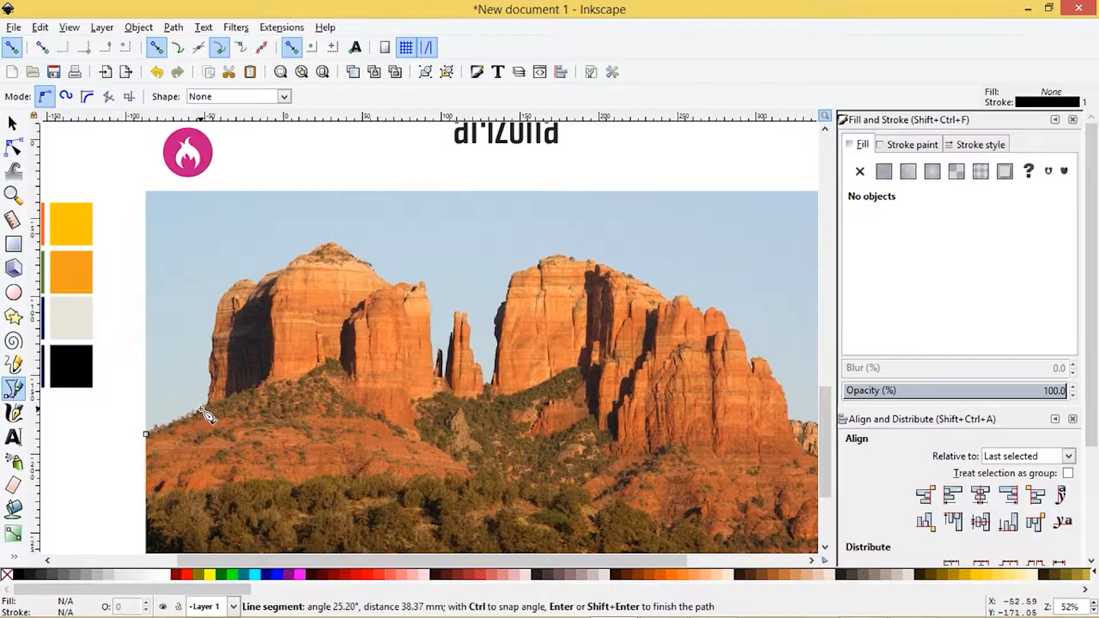
drag(204, 417, 231, 393)
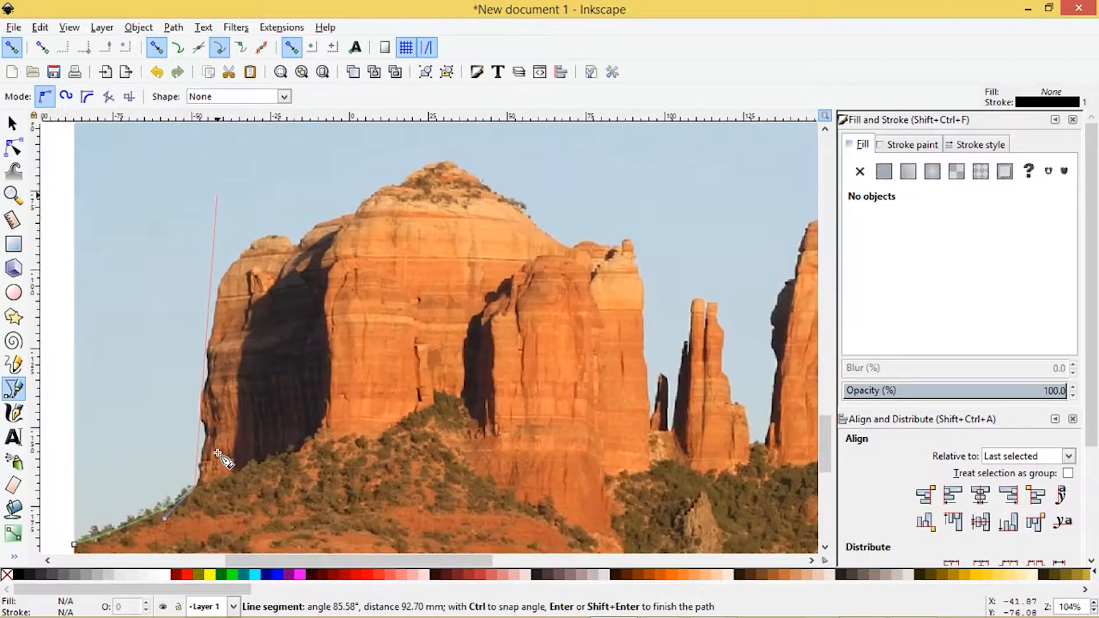
mouse_move(207, 466)
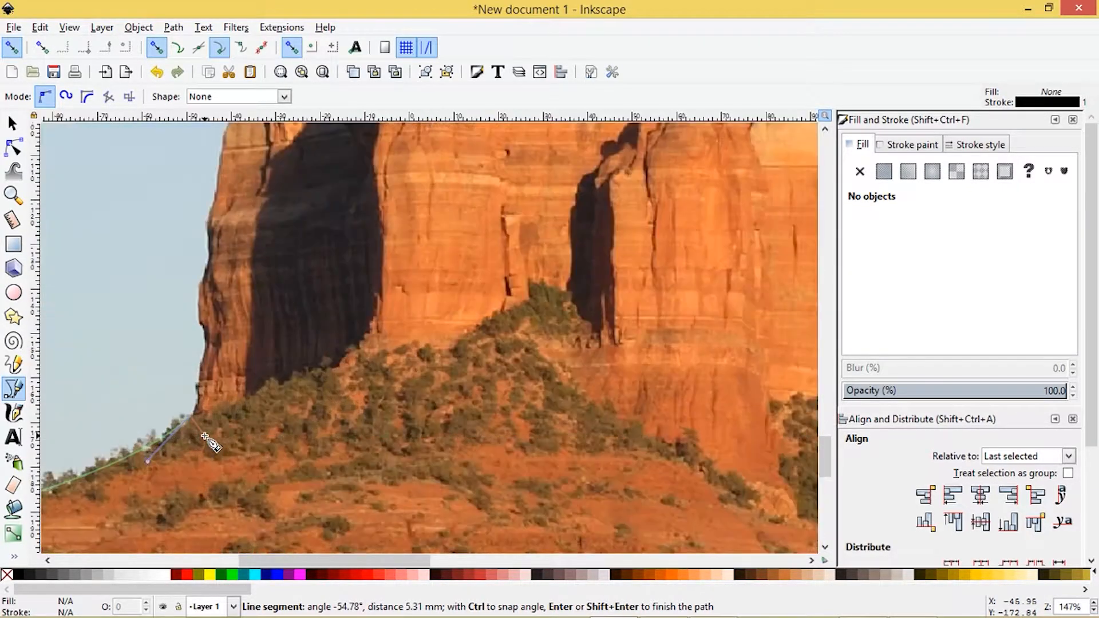
drag(148, 459, 204, 383)
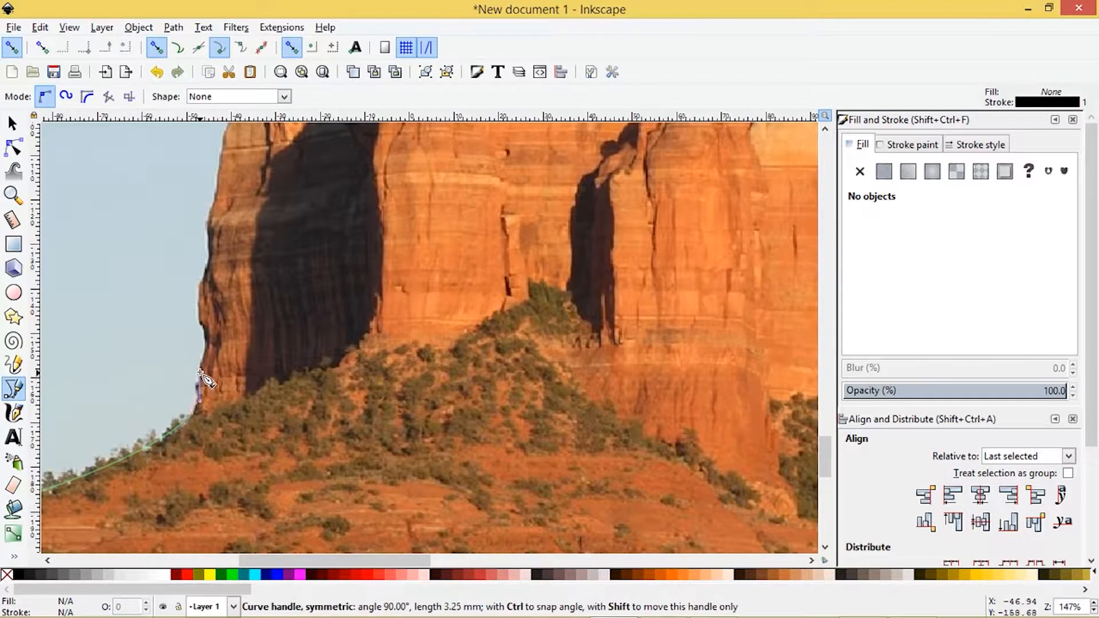
click(199, 408)
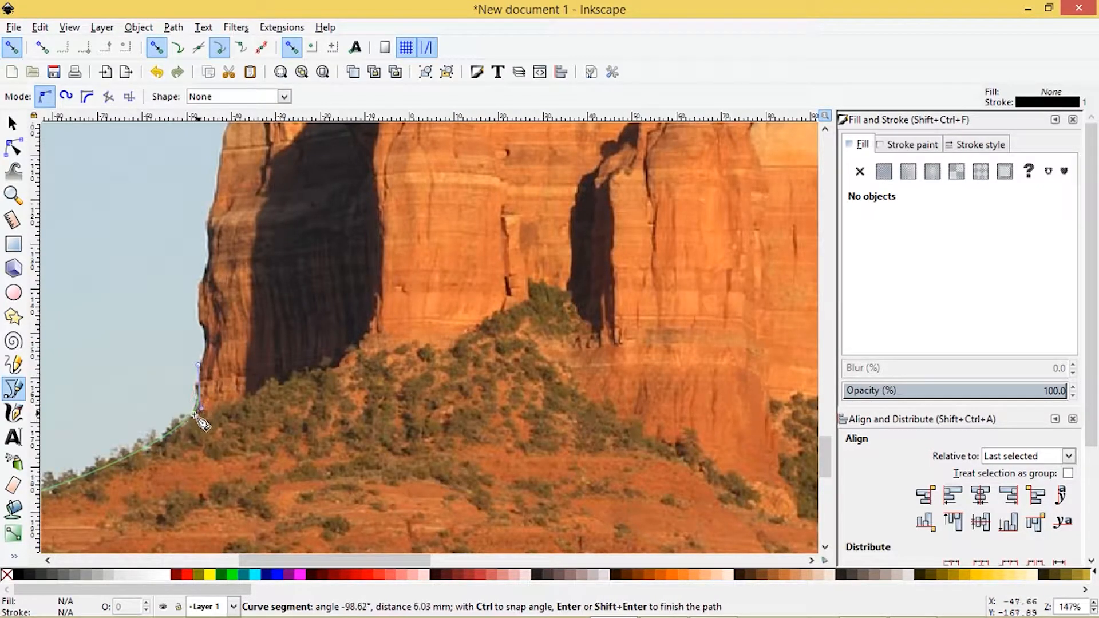
mouse_move(95, 382)
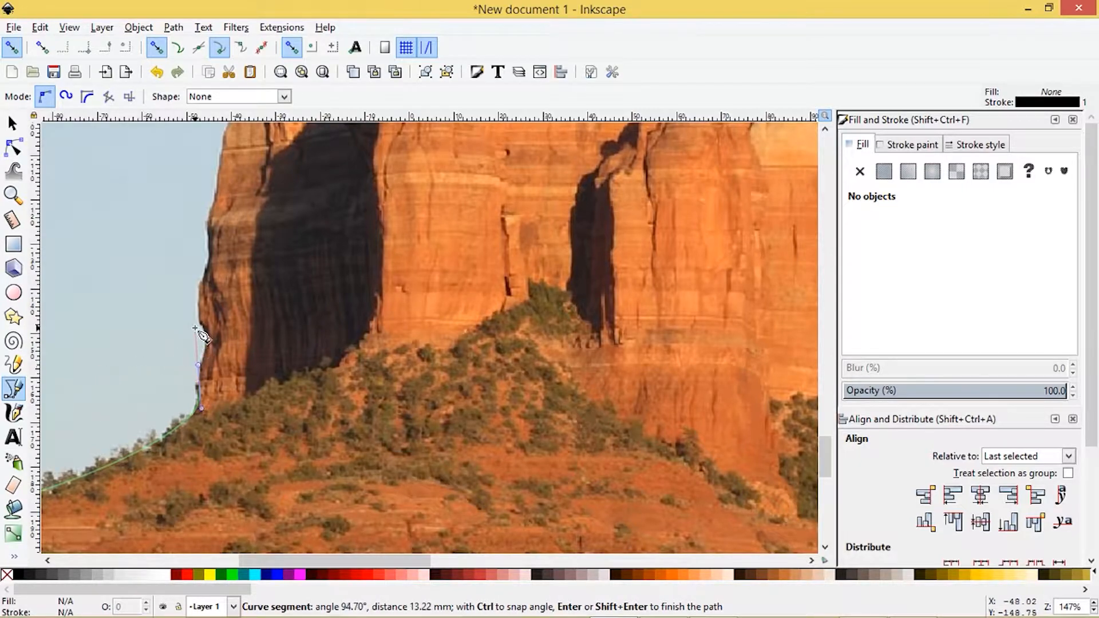
mouse_move(214, 350)
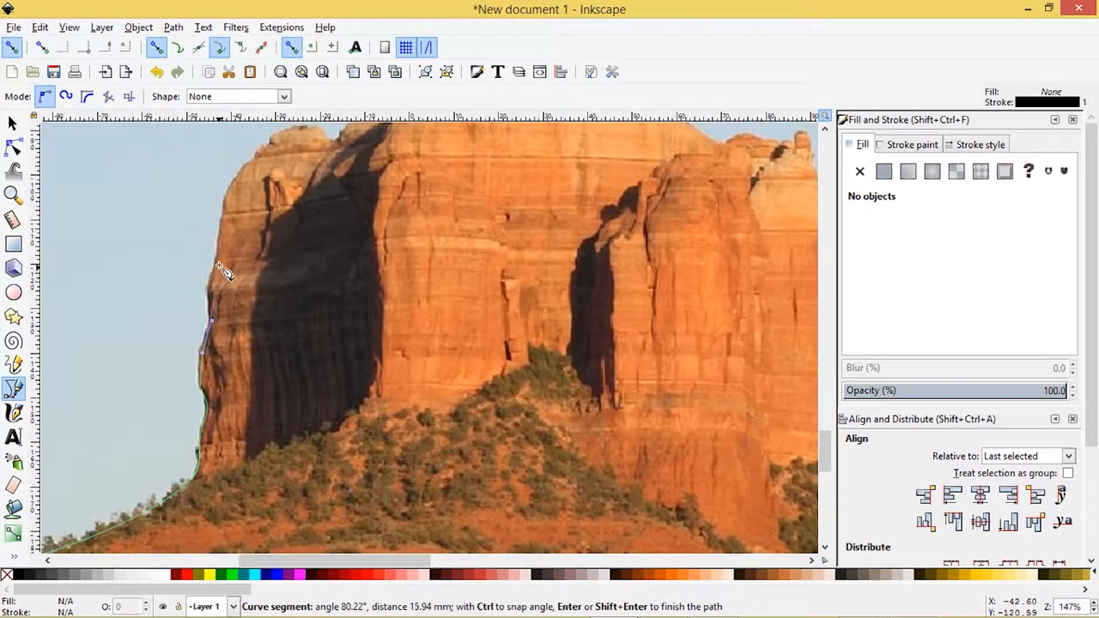
Extend the trace up the left cliff face and across the top-left shoulder.
drag(212, 321, 227, 247)
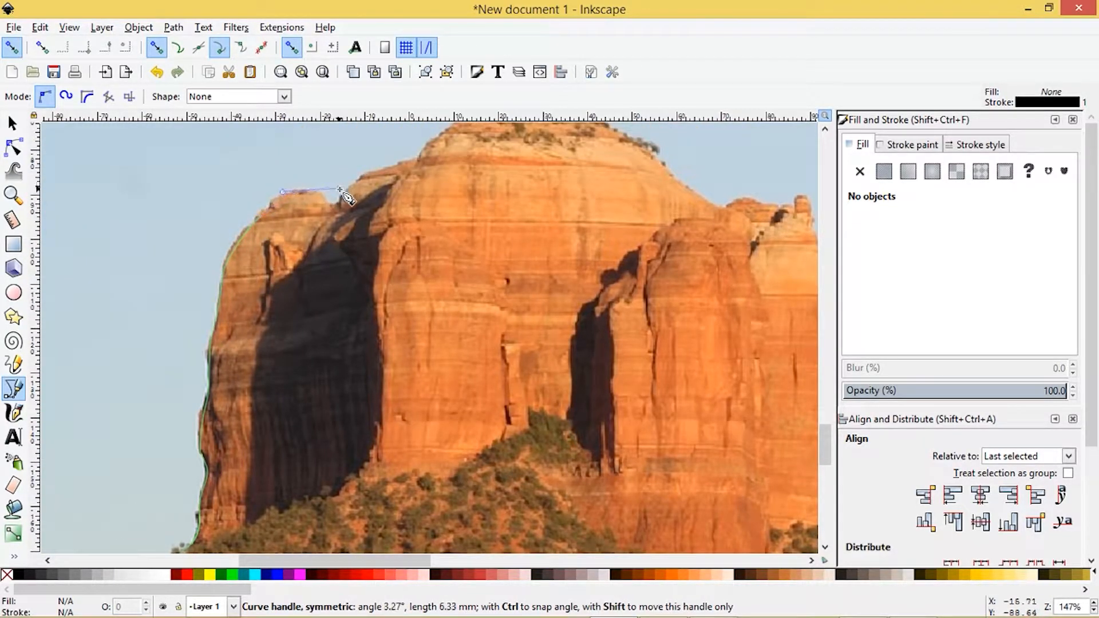
drag(340, 192, 323, 195)
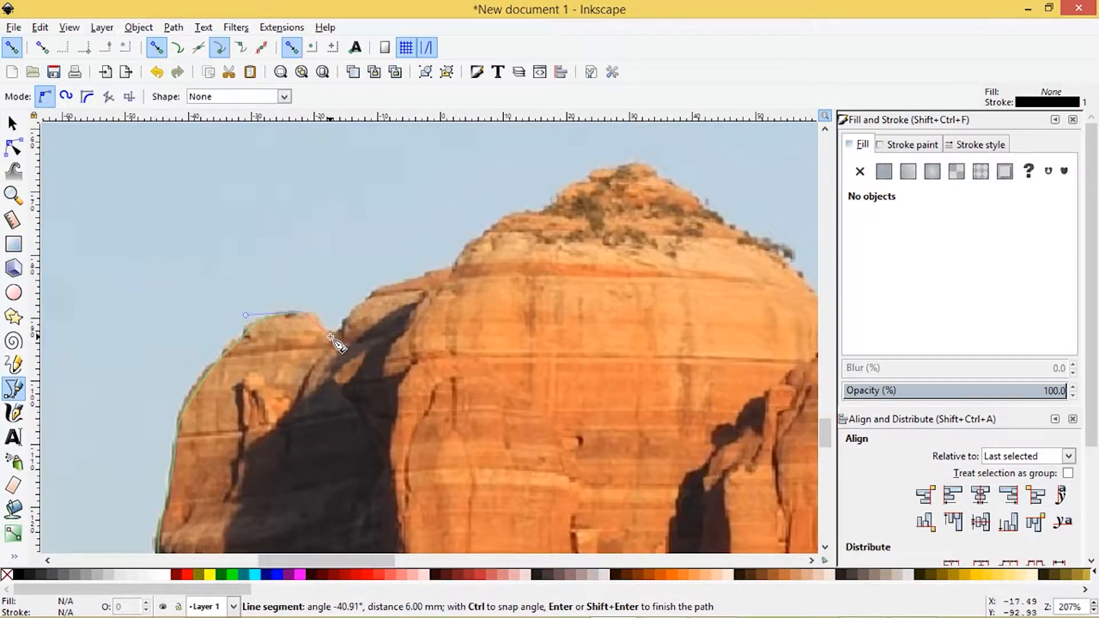
Continue the trace along the shoulder ridge and up the slope toward the summit.
drag(336, 343, 344, 361)
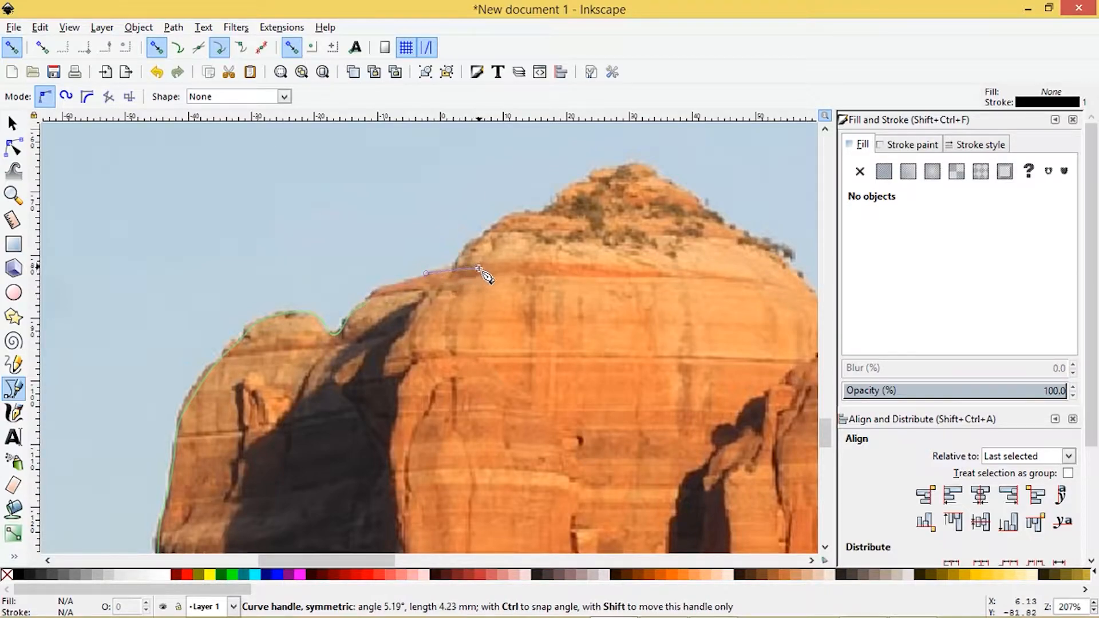
drag(483, 273, 455, 272)
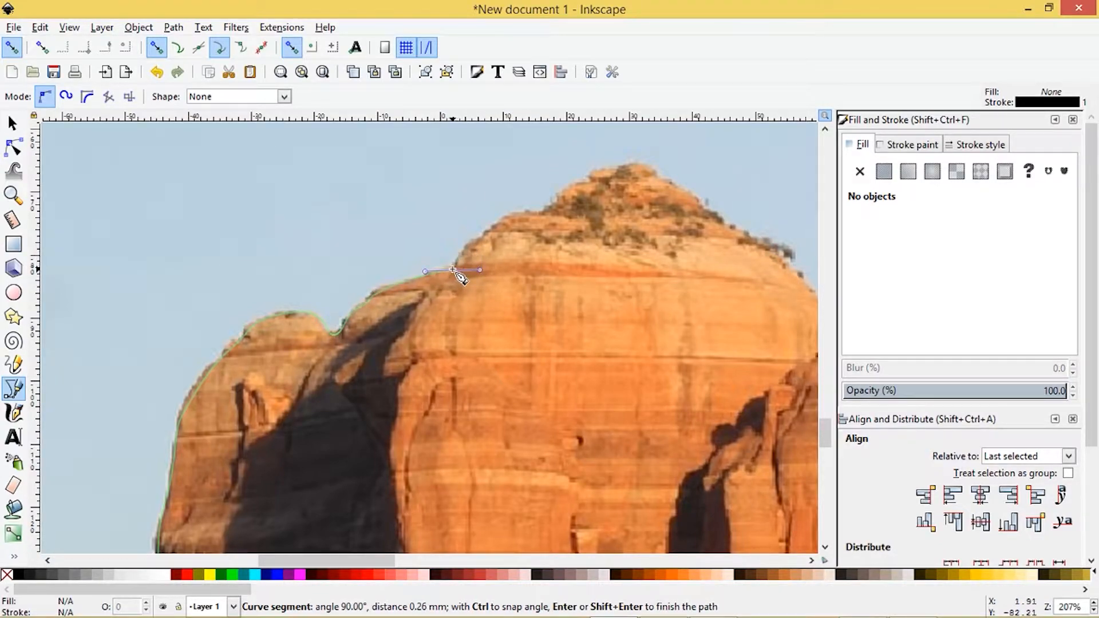
drag(452, 272, 491, 238)
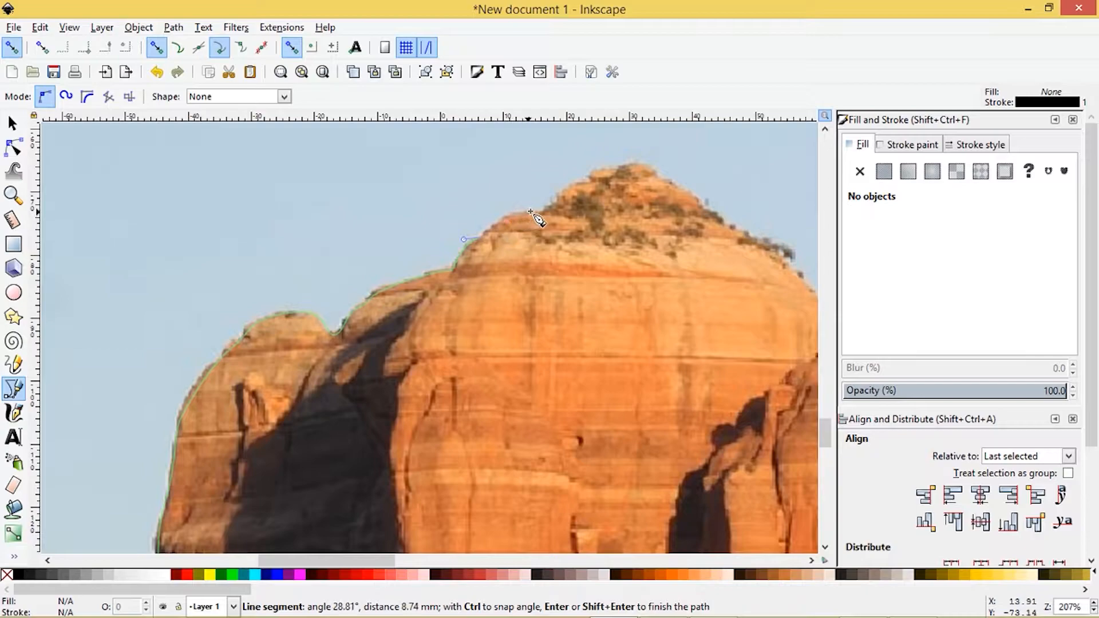
Carry the outline over the summit bushes and finish it as one black path.
drag(529, 214, 592, 214)
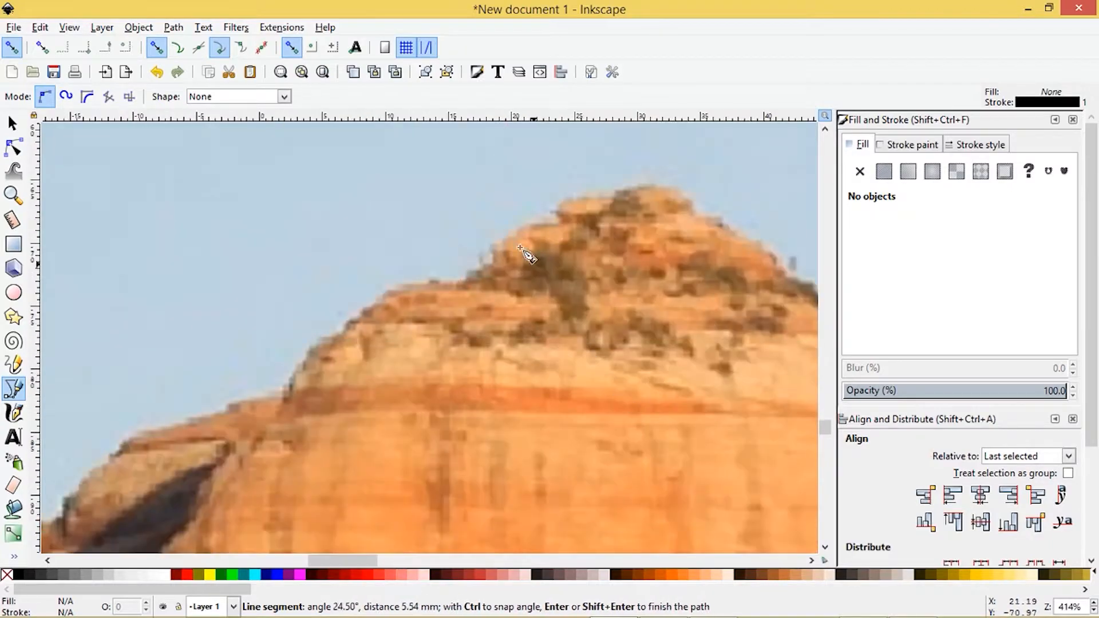
click(537, 207)
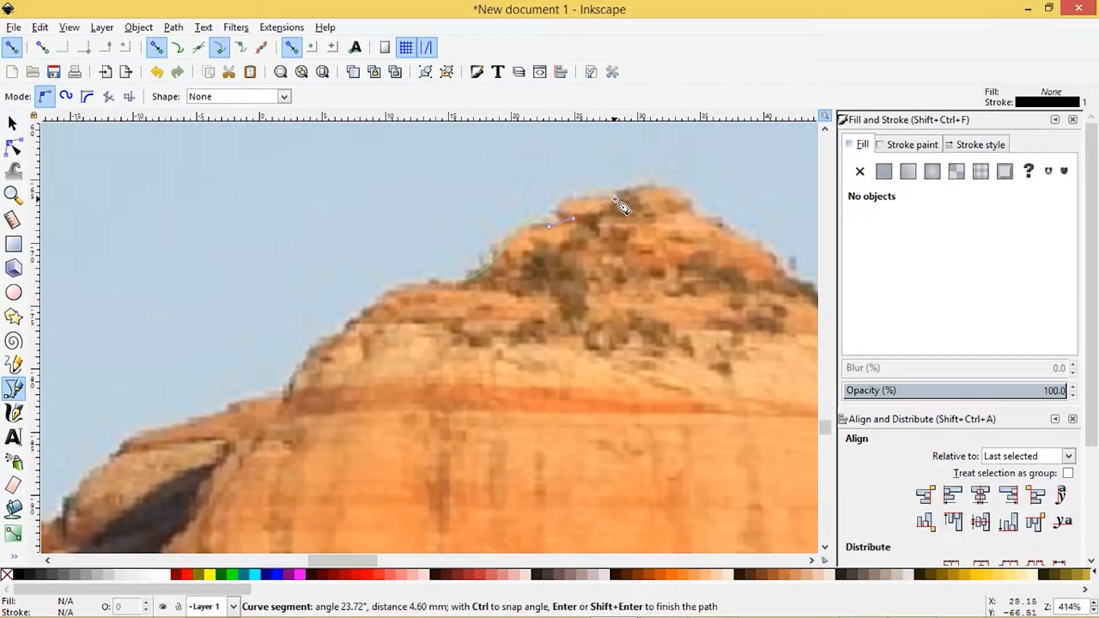
drag(616, 207, 700, 224)
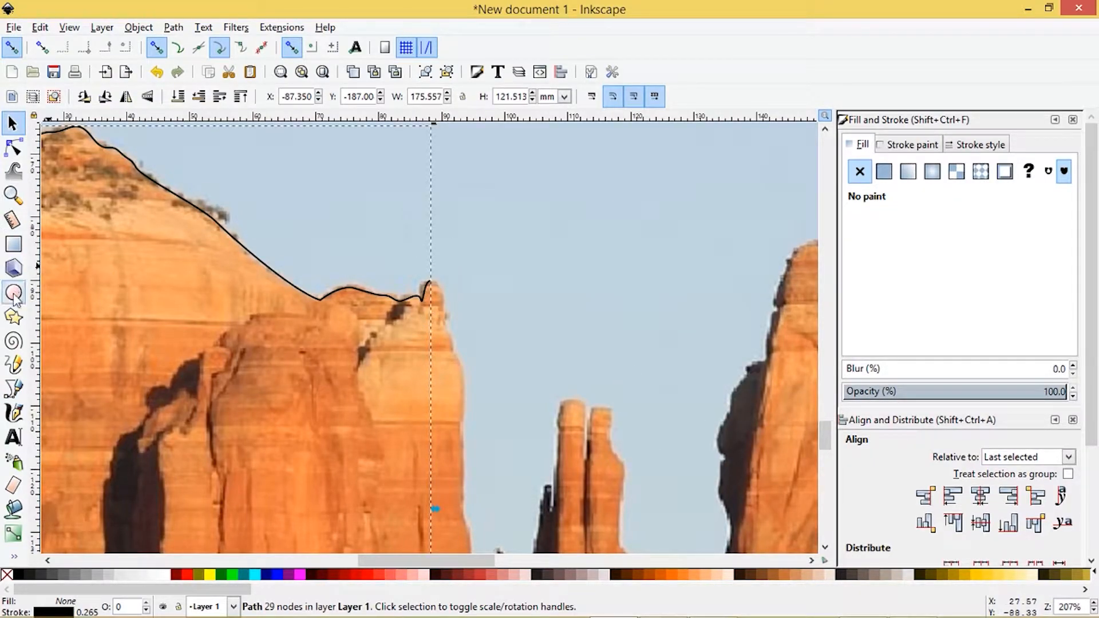
Start a second trace down the left butte's right edge and around the small gap spire.
click(13, 389)
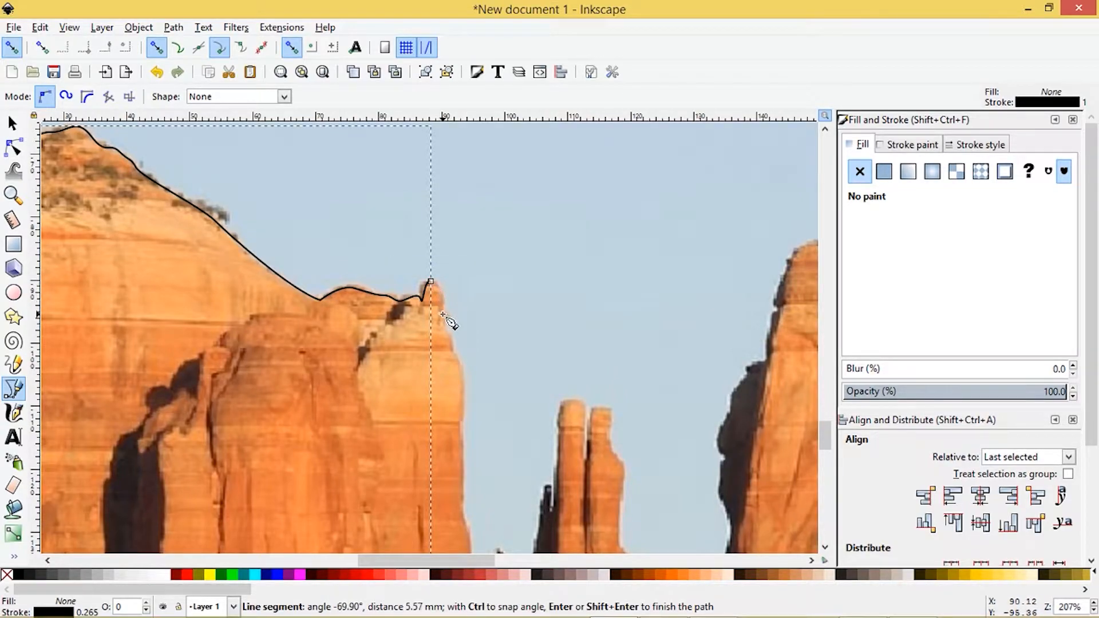
drag(429, 281, 447, 367)
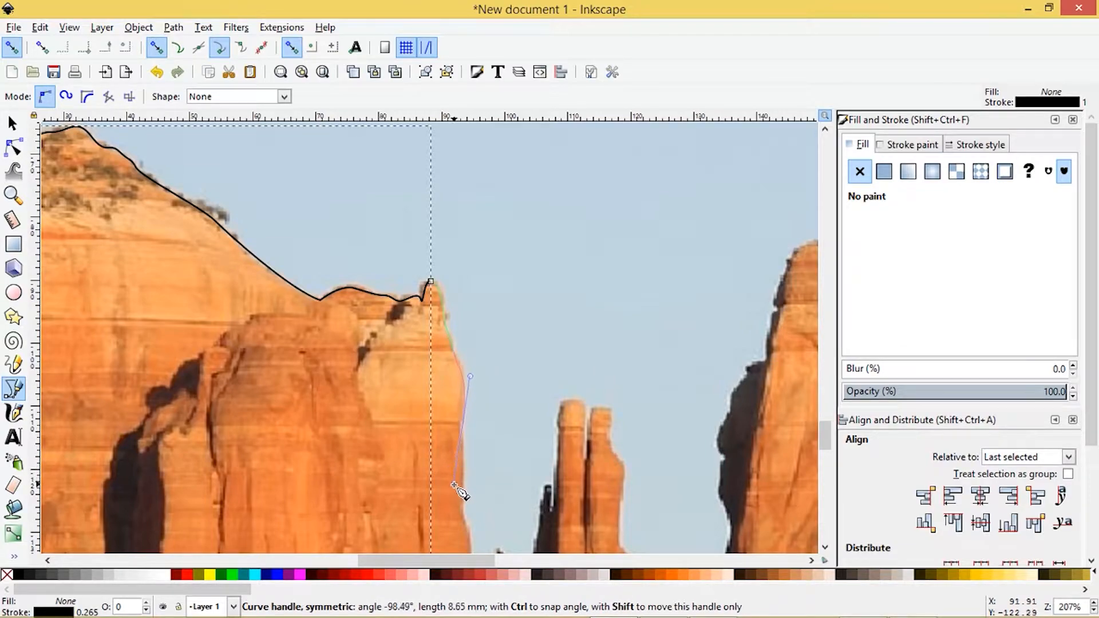
drag(458, 491, 471, 526)
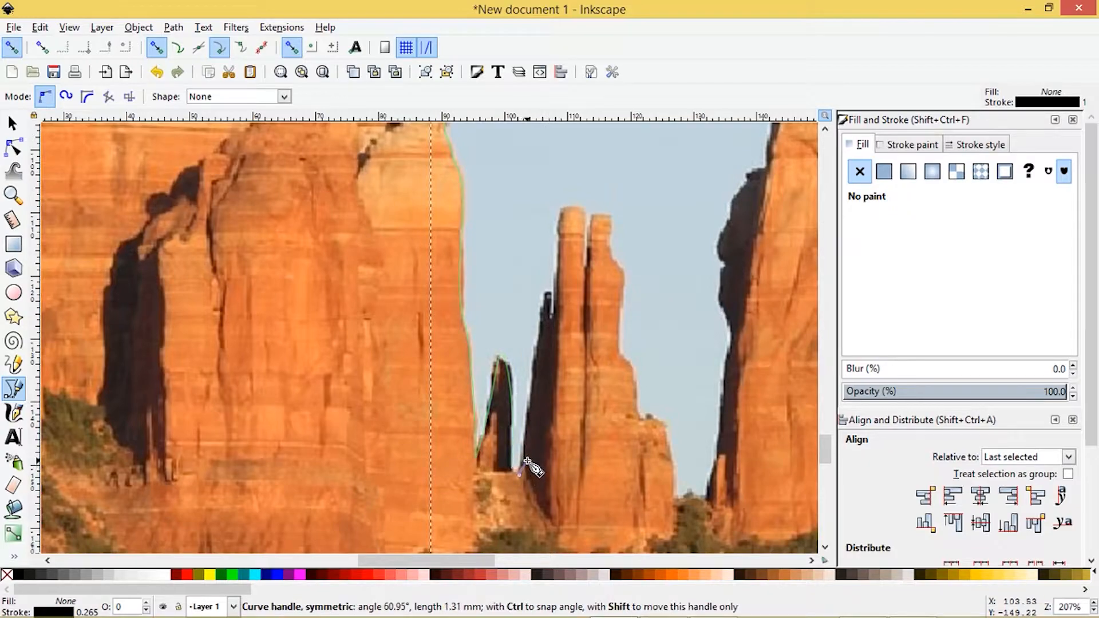
drag(529, 469, 547, 294)
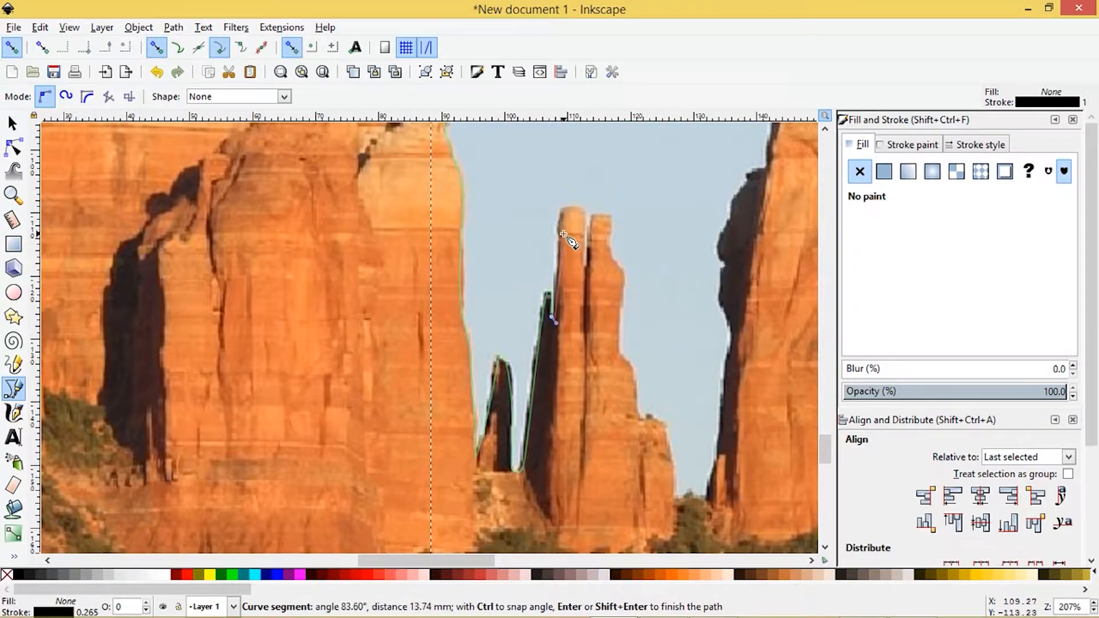
Trace up the twin spires' left side, over the tip and down the right side.
drag(554, 320, 561, 211)
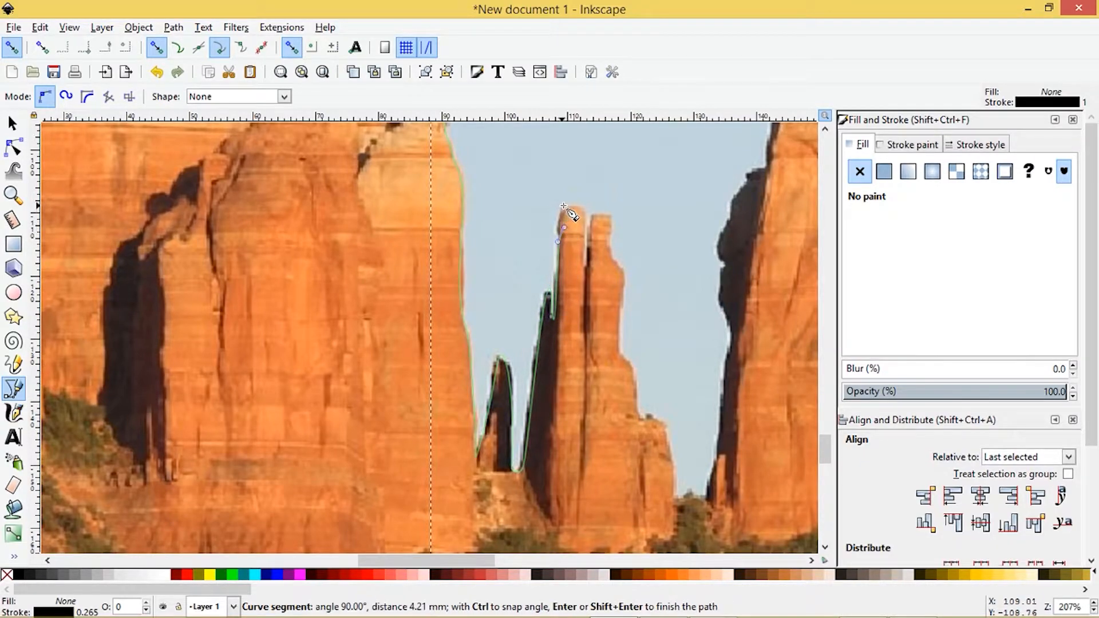
drag(571, 214, 585, 249)
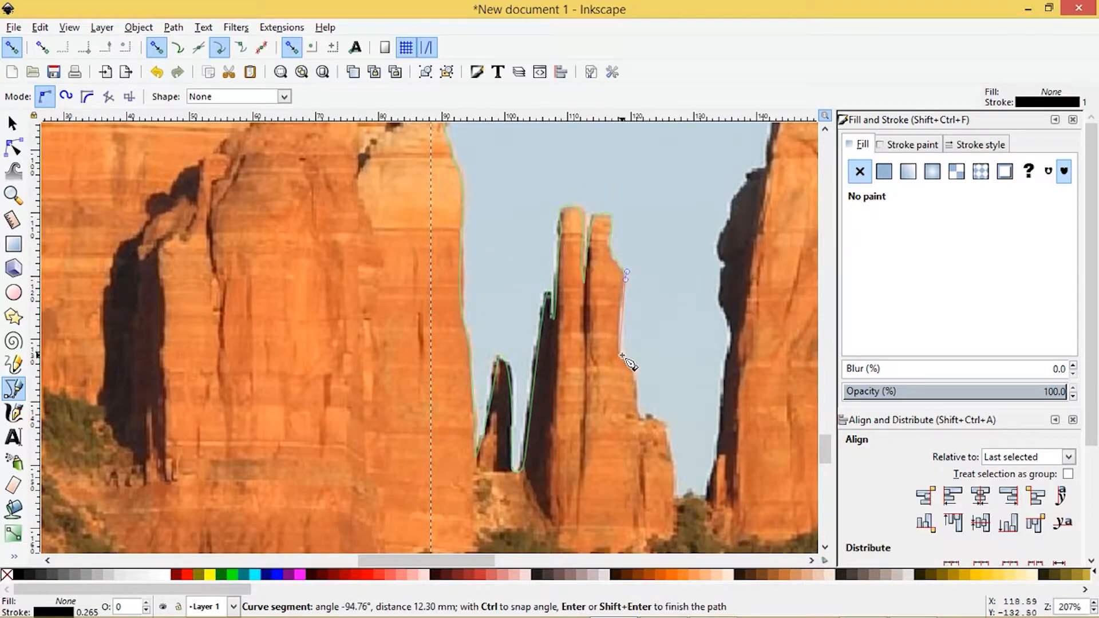
drag(626, 361, 638, 466)
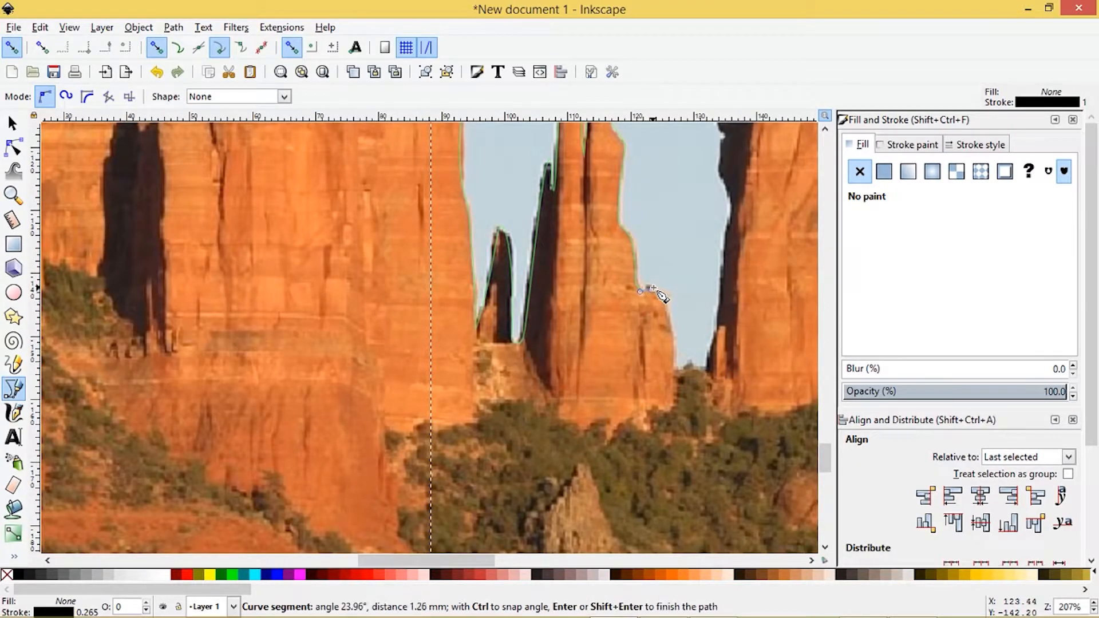
Outline the spire's ledge and curve down to the bottom of the gap.
click(676, 333)
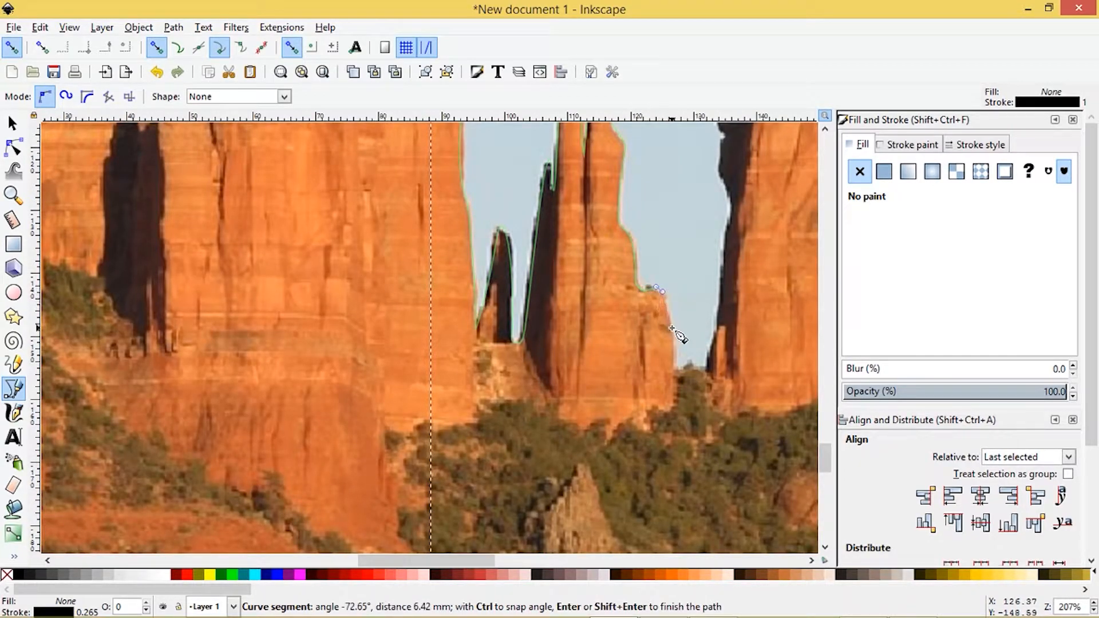
drag(659, 289, 674, 363)
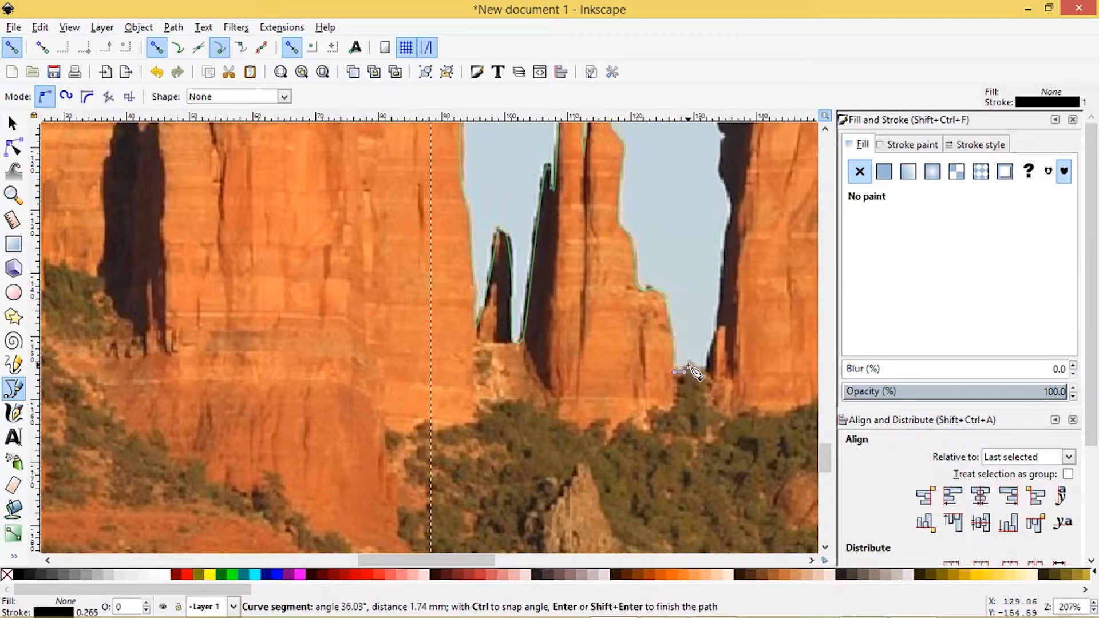
drag(675, 371, 722, 370)
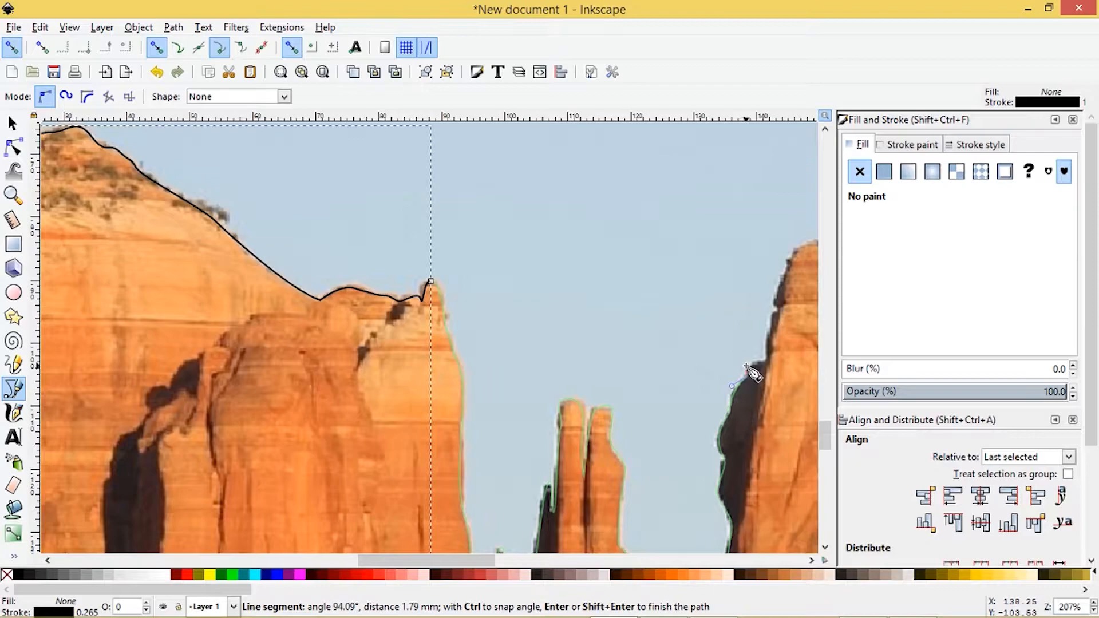
Trace up the right cliff, over the butte's left shoulder to its summit, finishing the path.
drag(749, 375, 739, 359)
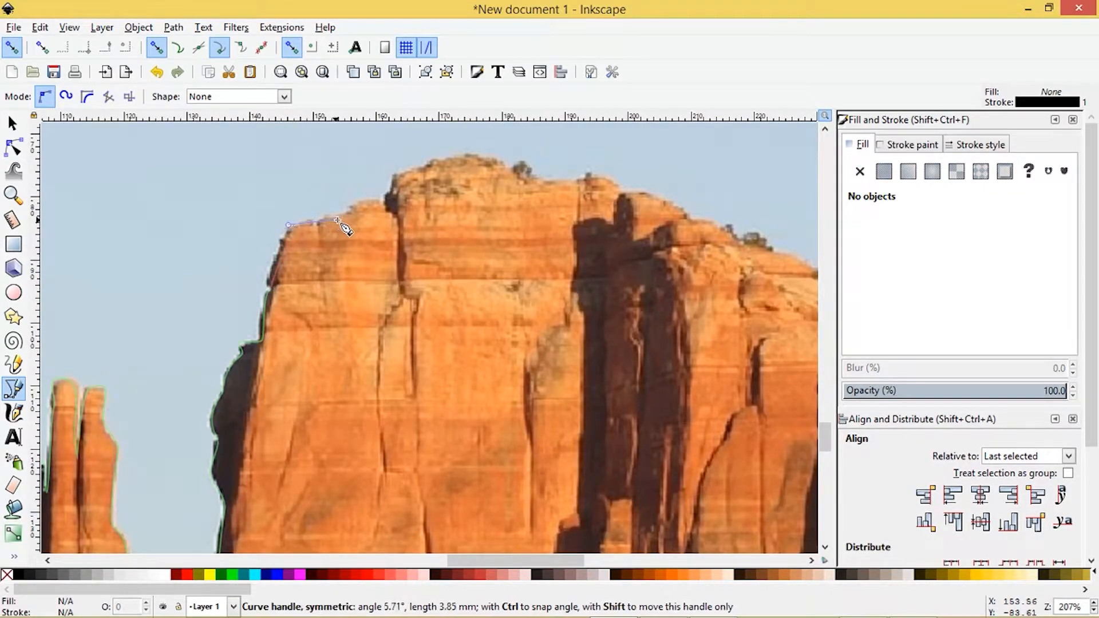
drag(344, 225, 368, 204)
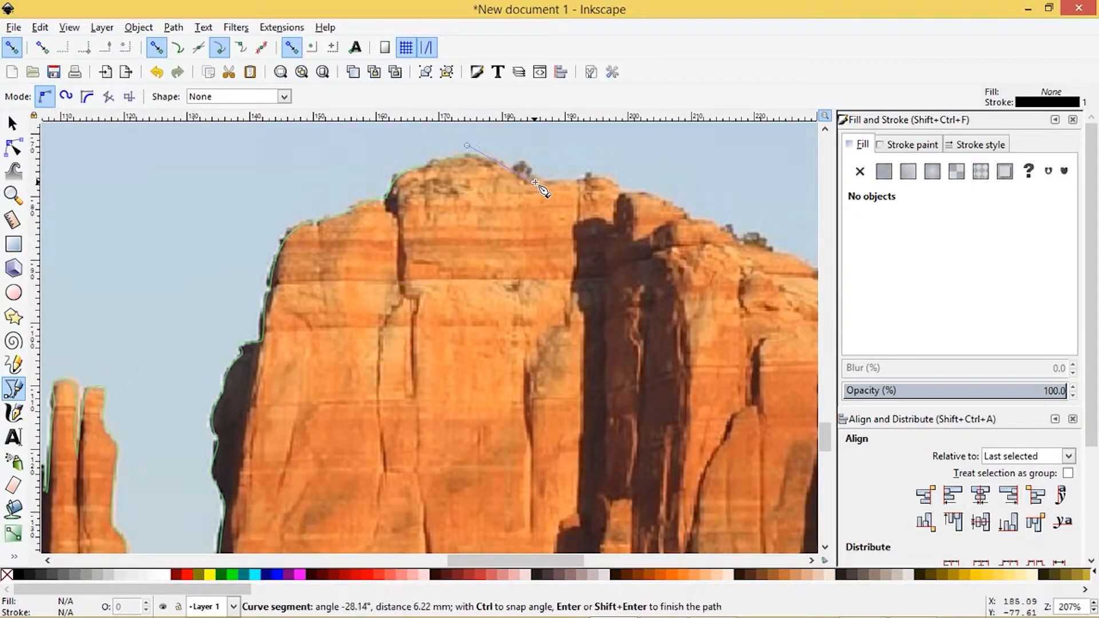
click(543, 191)
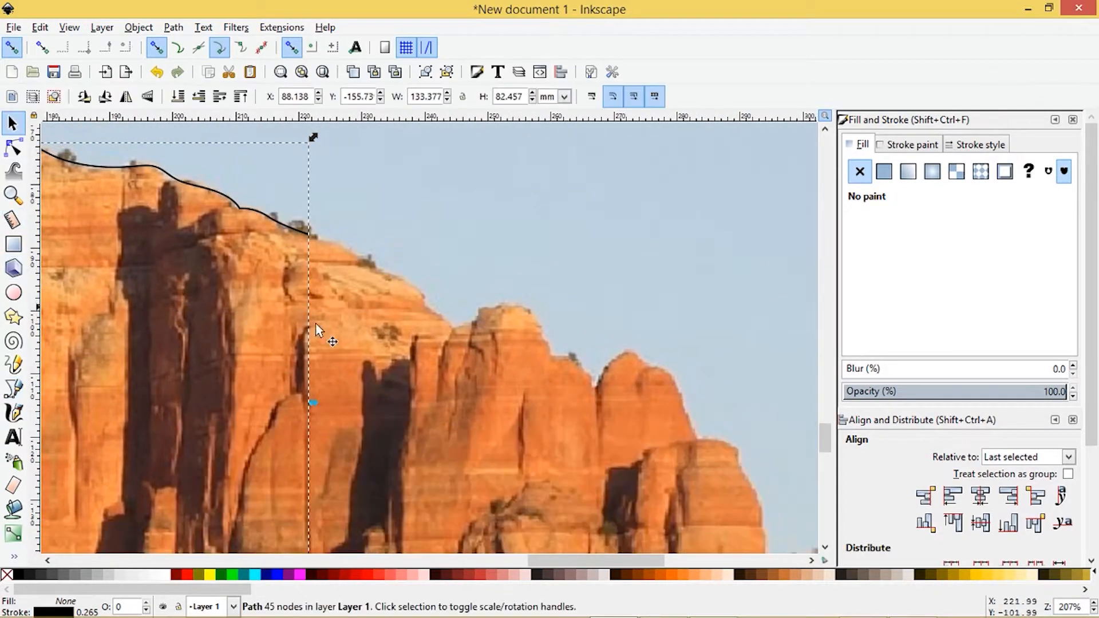
Resume the outline from the ridge and curve it over the small rounded knob.
click(14, 388)
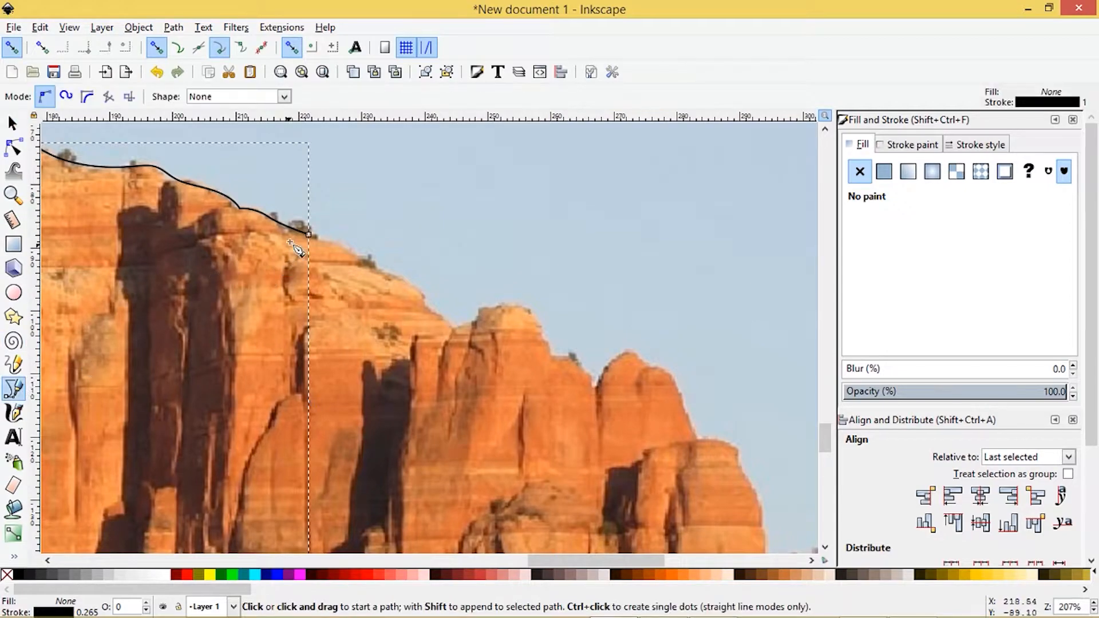
drag(308, 234, 370, 273)
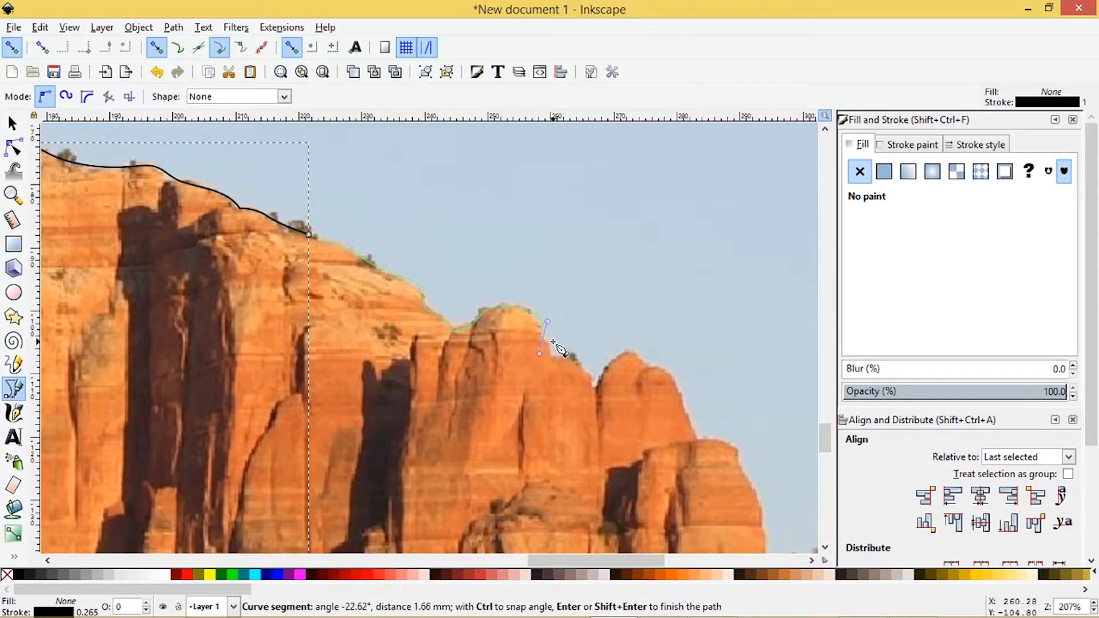
drag(547, 322, 549, 341)
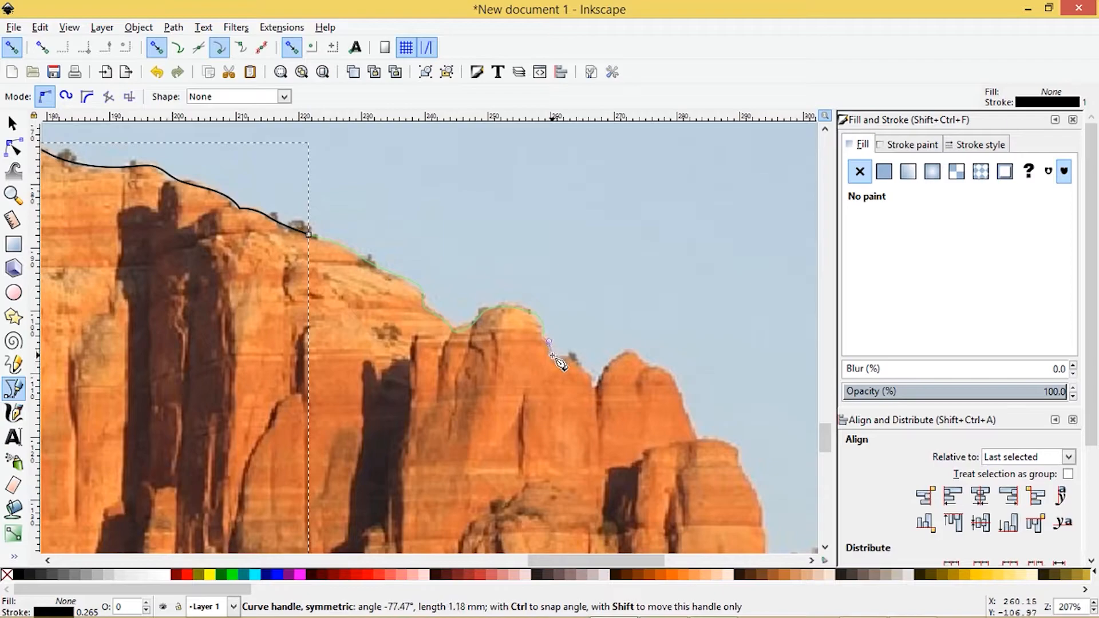
drag(548, 341, 581, 358)
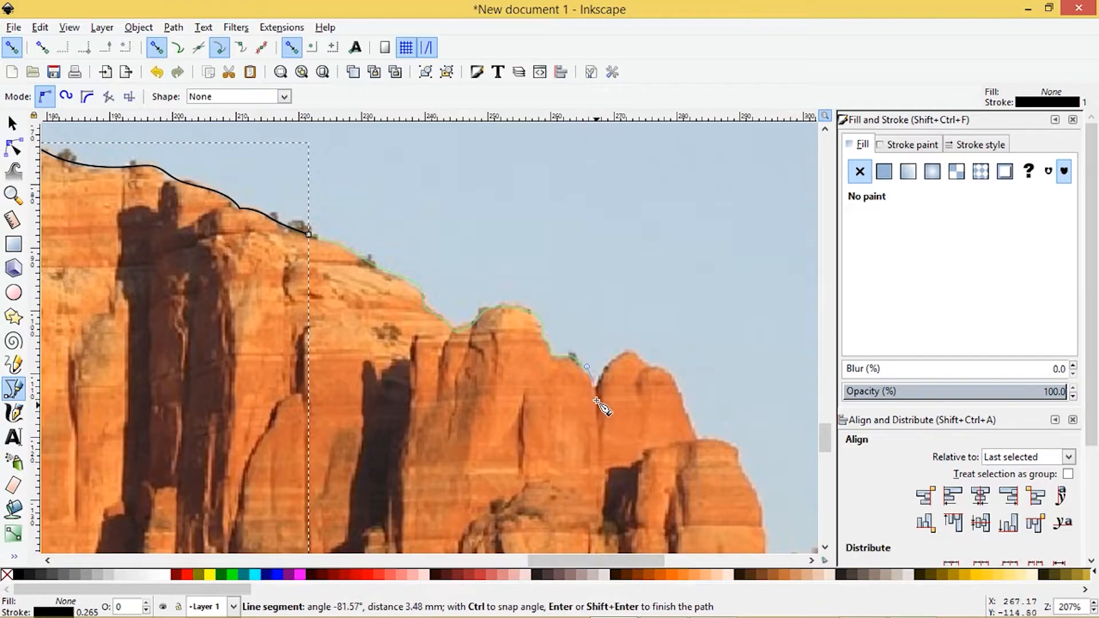
mouse_move(634, 353)
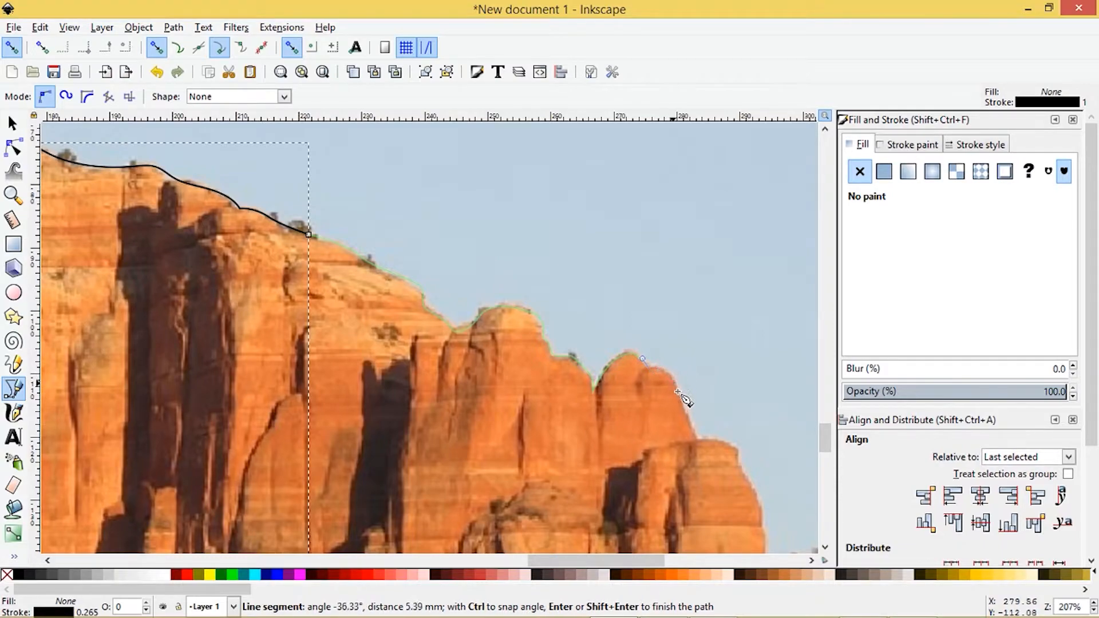
Trace down the next dome and ledge, closing the outline with a corner past the photo's left edge.
drag(642, 359, 690, 438)
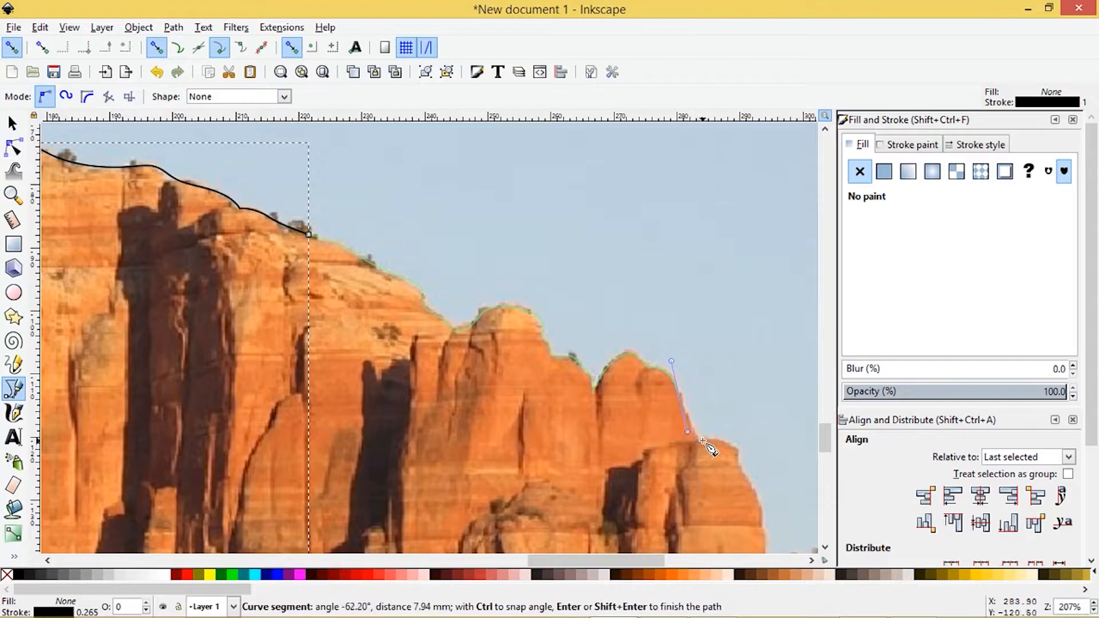
drag(687, 432, 741, 460)
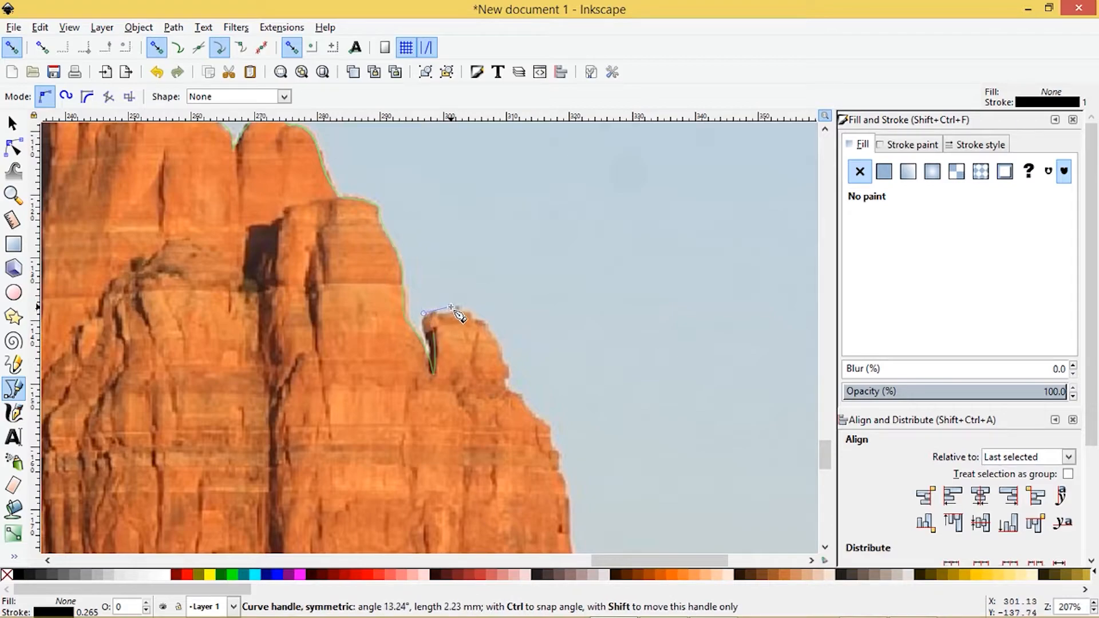
drag(455, 311, 508, 371)
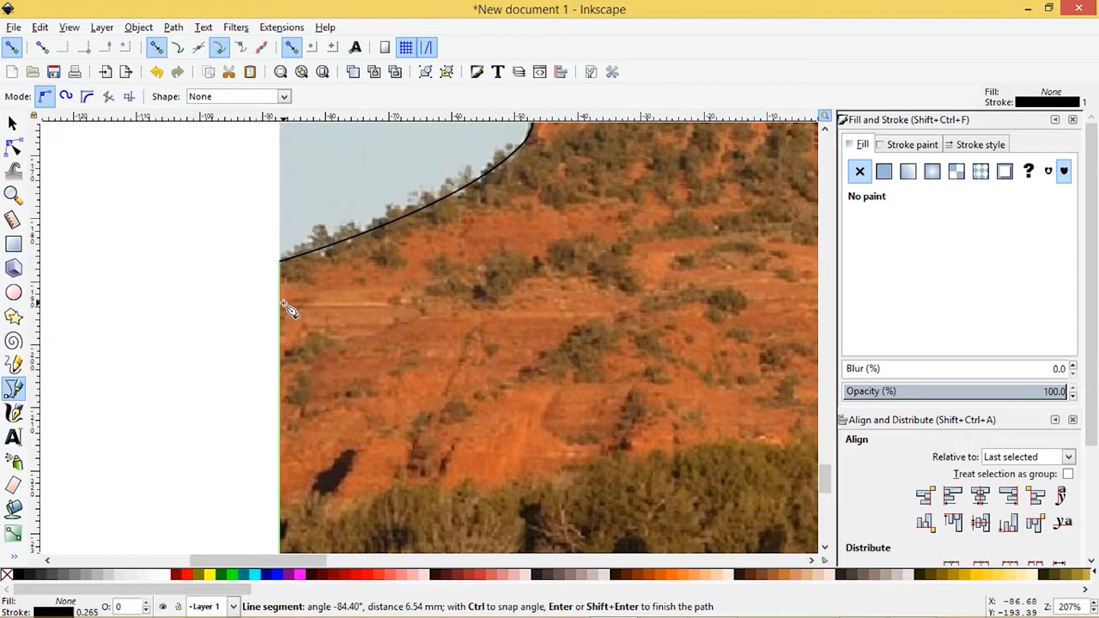
mouse_move(283, 266)
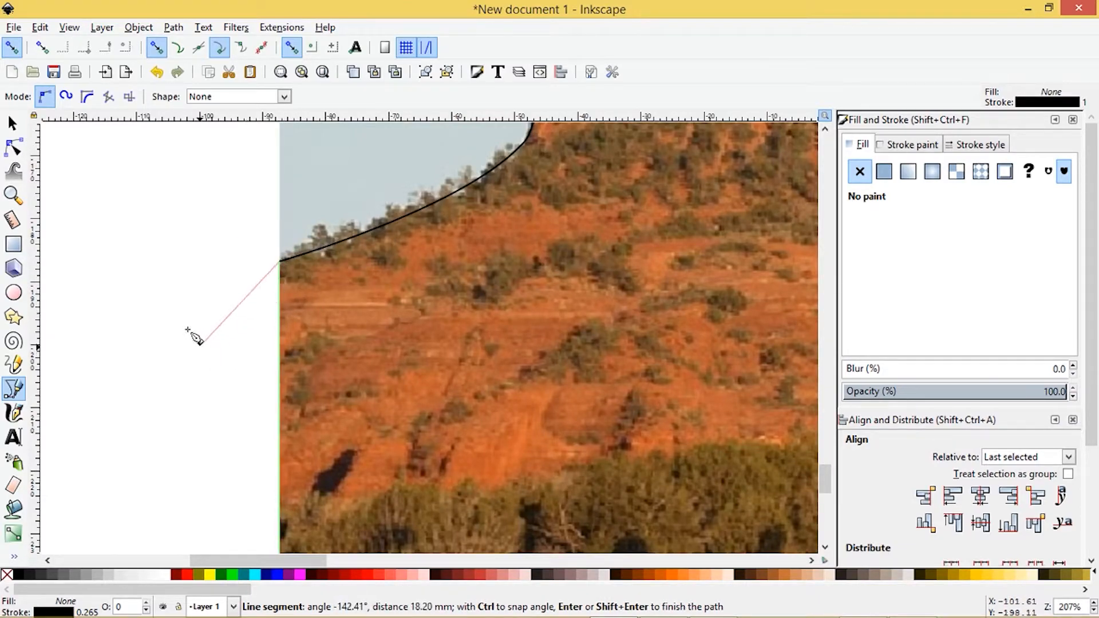
mouse_move(197, 307)
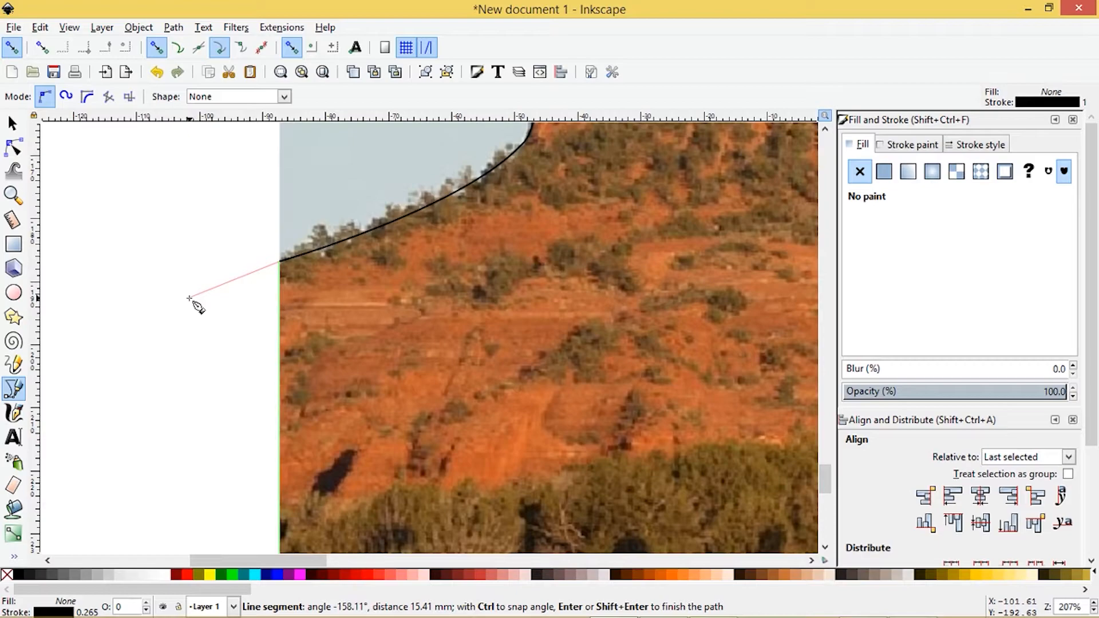
click(280, 272)
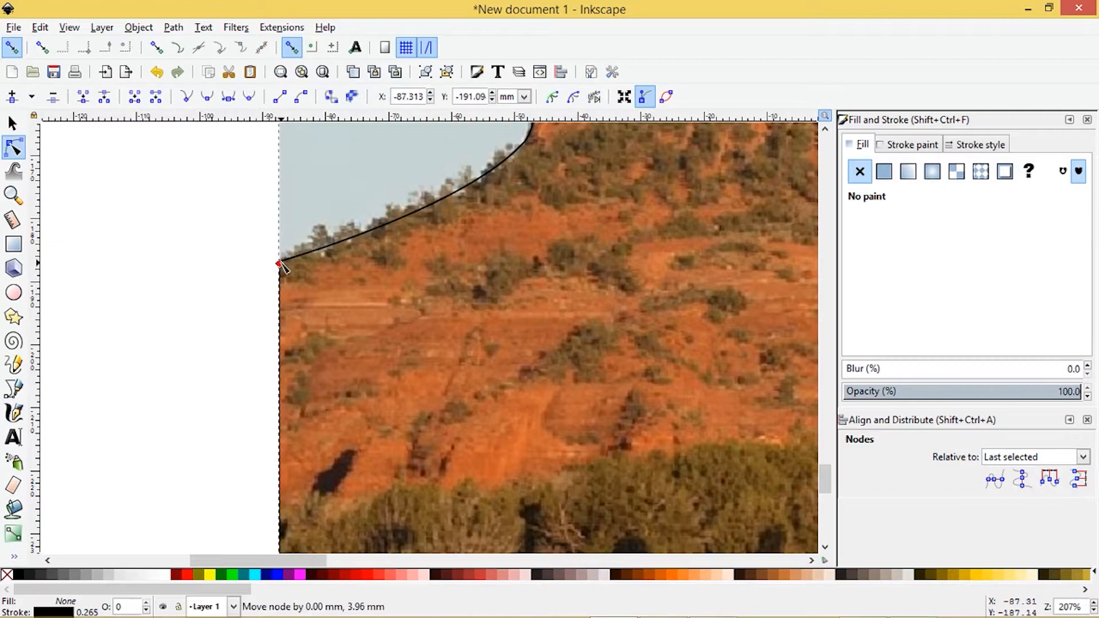
Snap the corner node to the photo edge, fill the outline black and select the photo to move aside.
drag(280, 267, 282, 263)
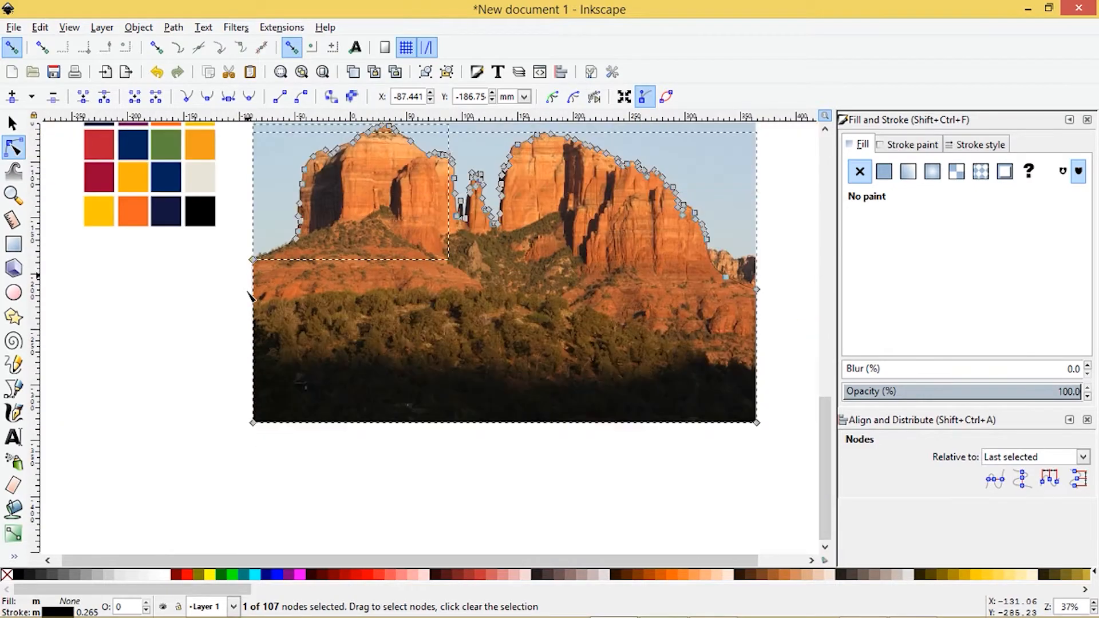
mouse_move(690, 233)
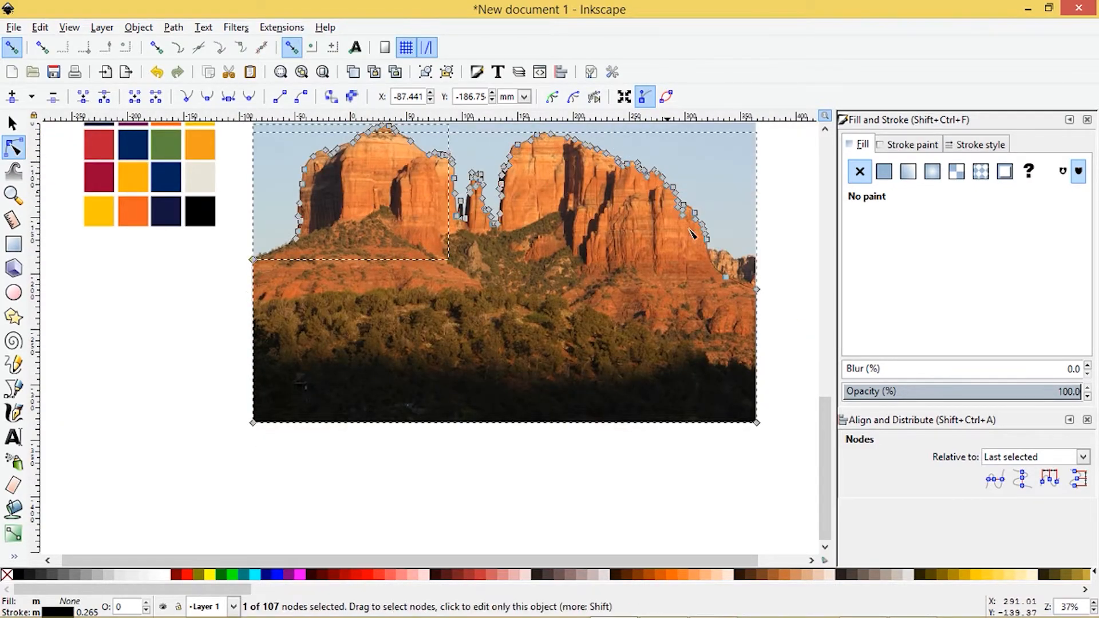
click(6, 574)
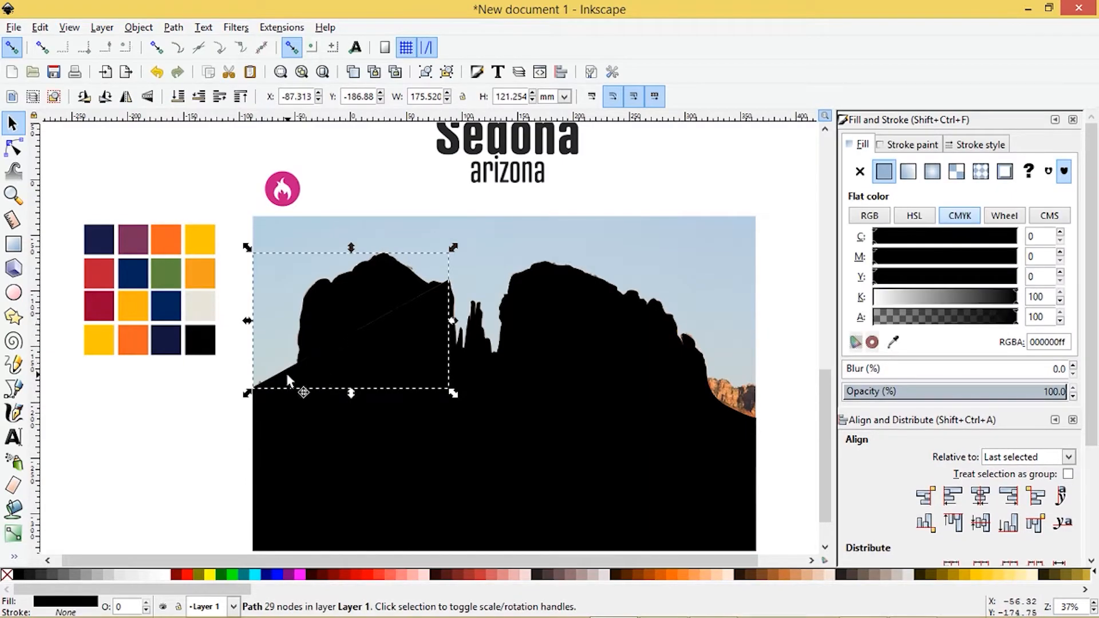
click(14, 148)
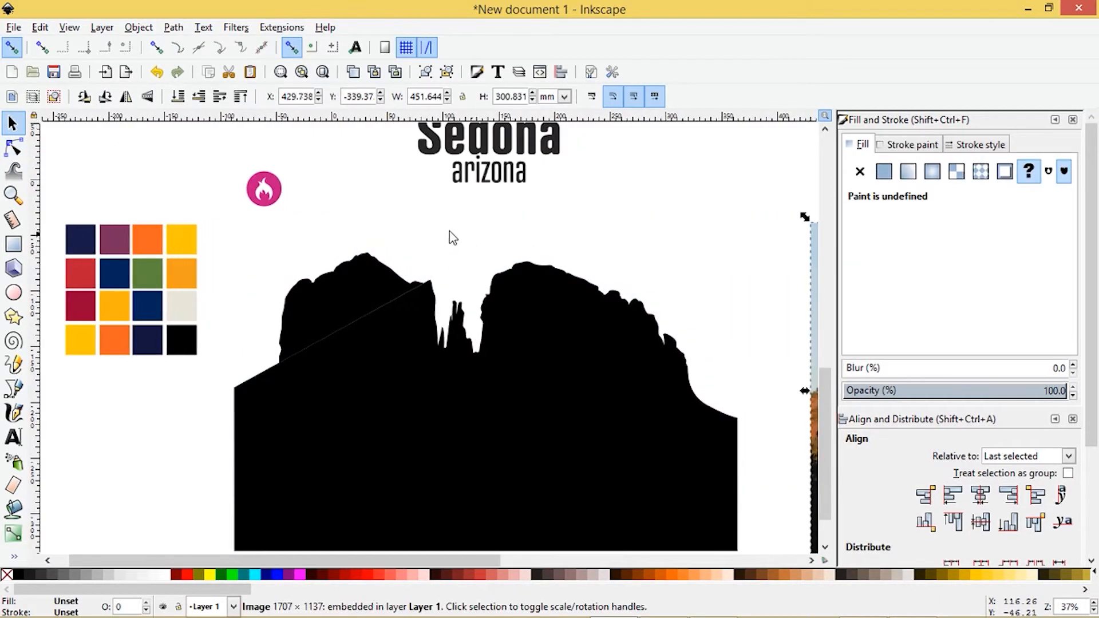
click(750, 522)
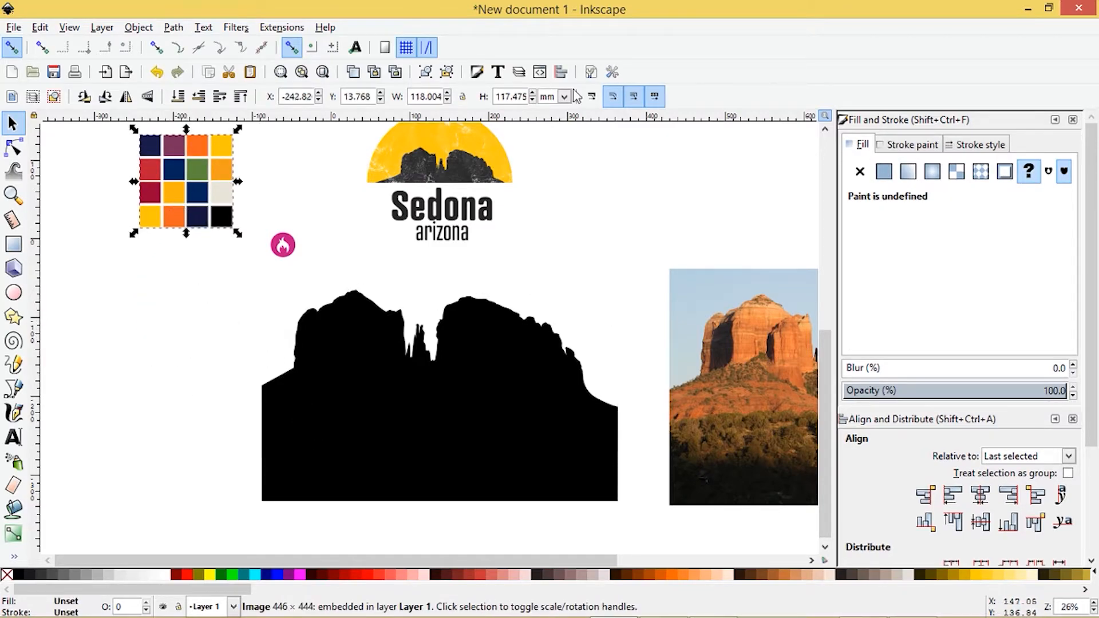
mouse_move(507, 169)
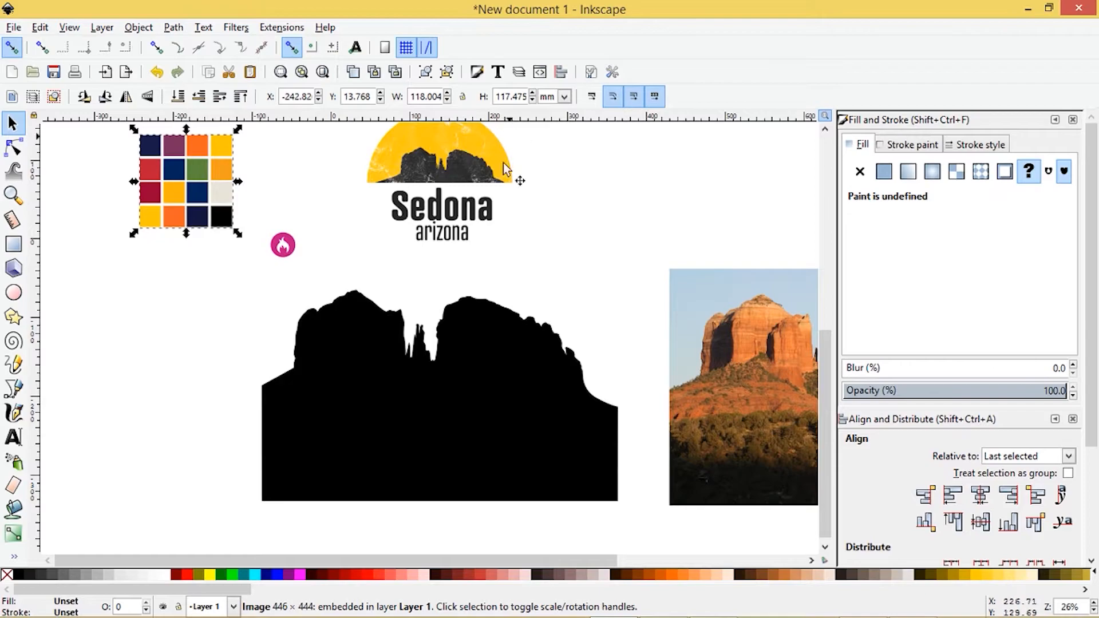
mouse_move(402, 489)
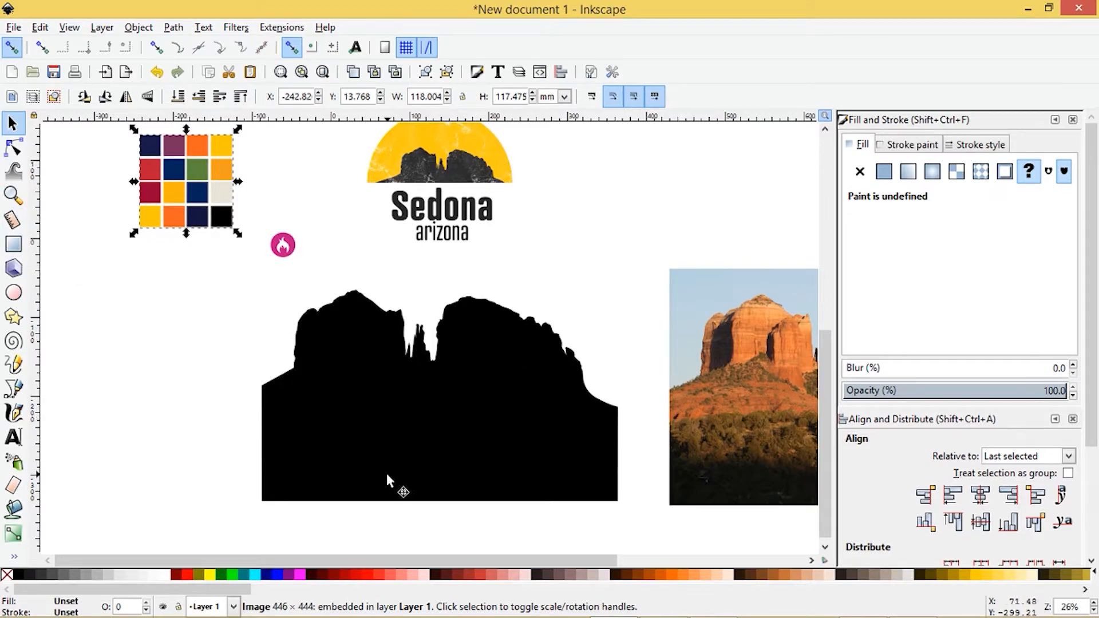
Draw a round circle in the reference sun's yellow and move the shrunken silhouette left of it.
click(12, 293)
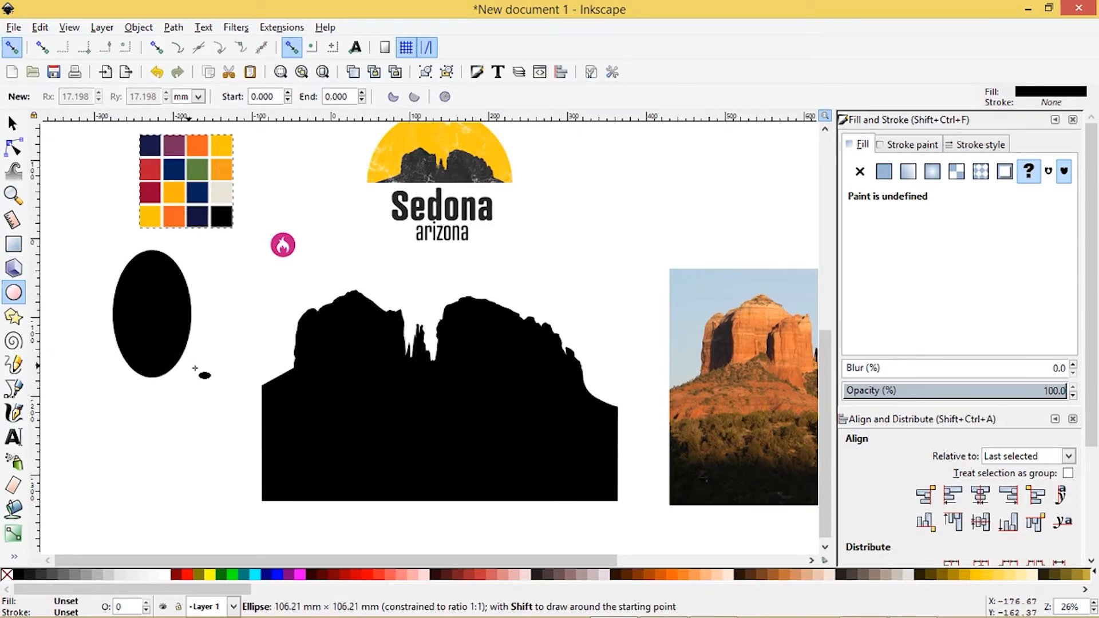
click(12, 122)
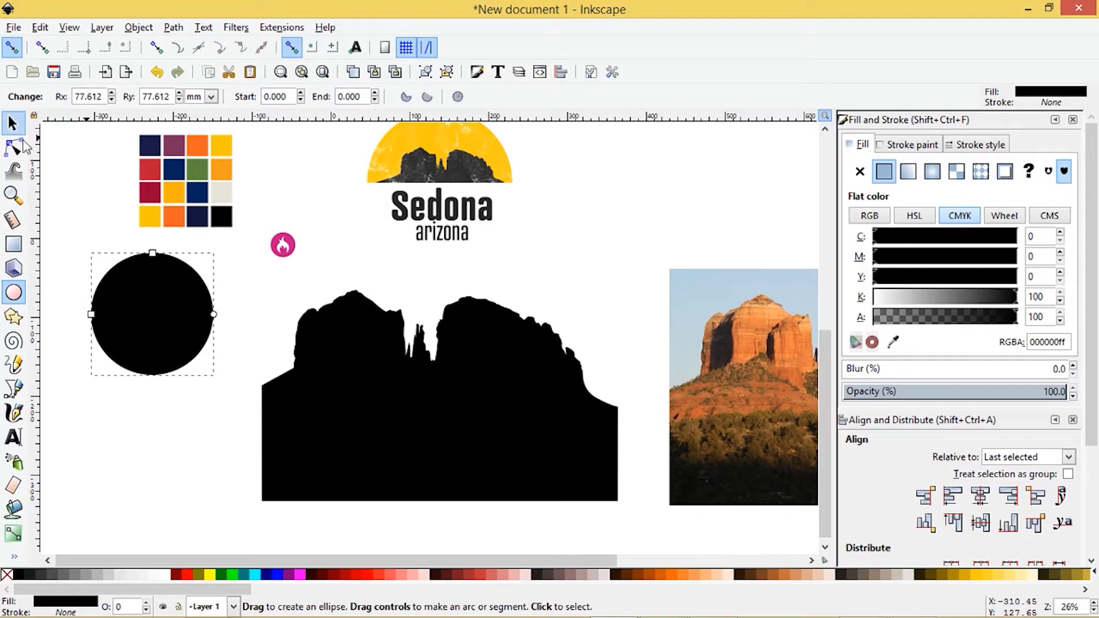
click(10, 122)
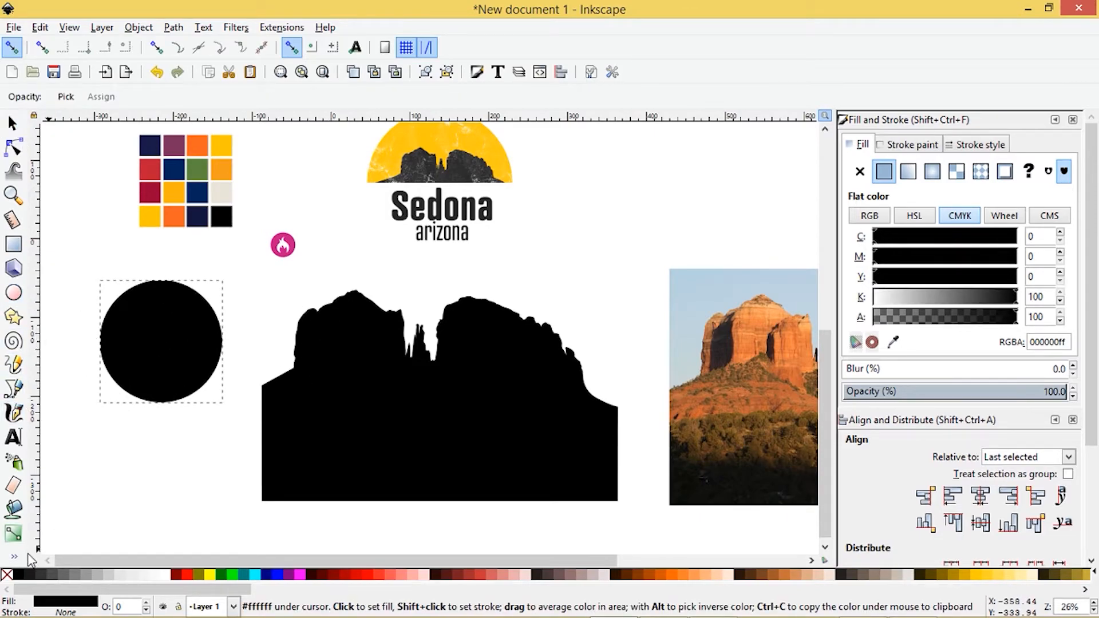
click(14, 557)
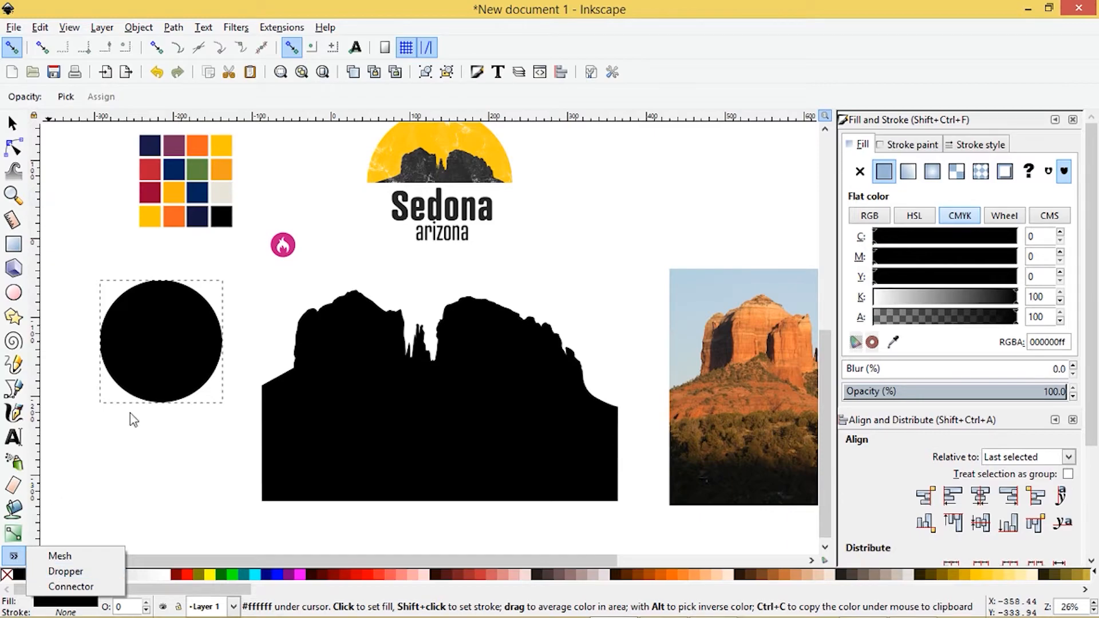
mouse_move(428, 217)
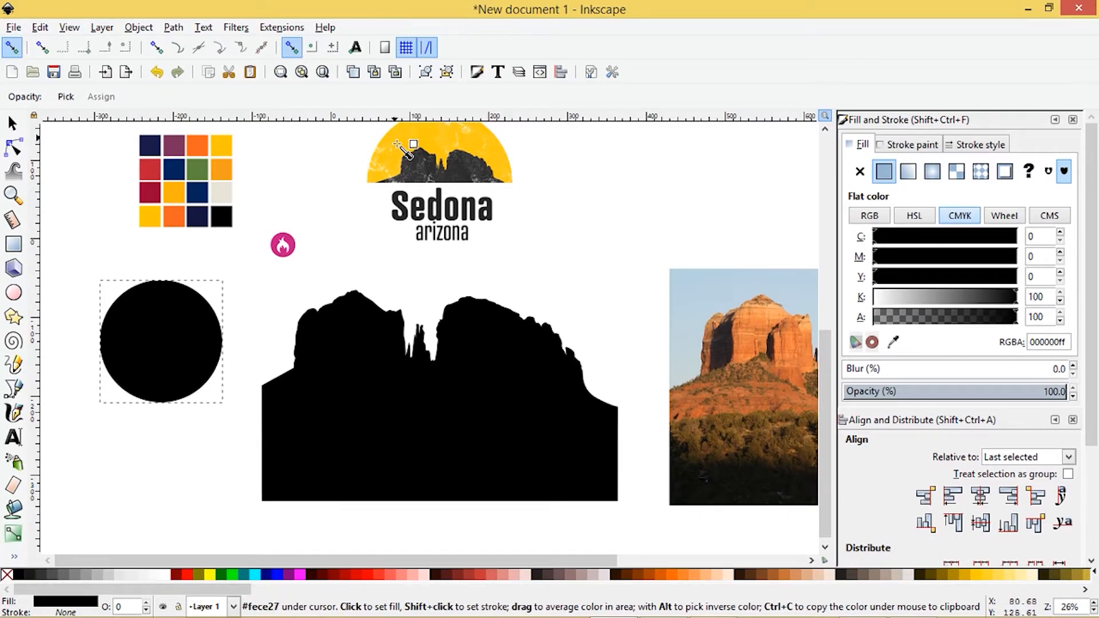
click(220, 168)
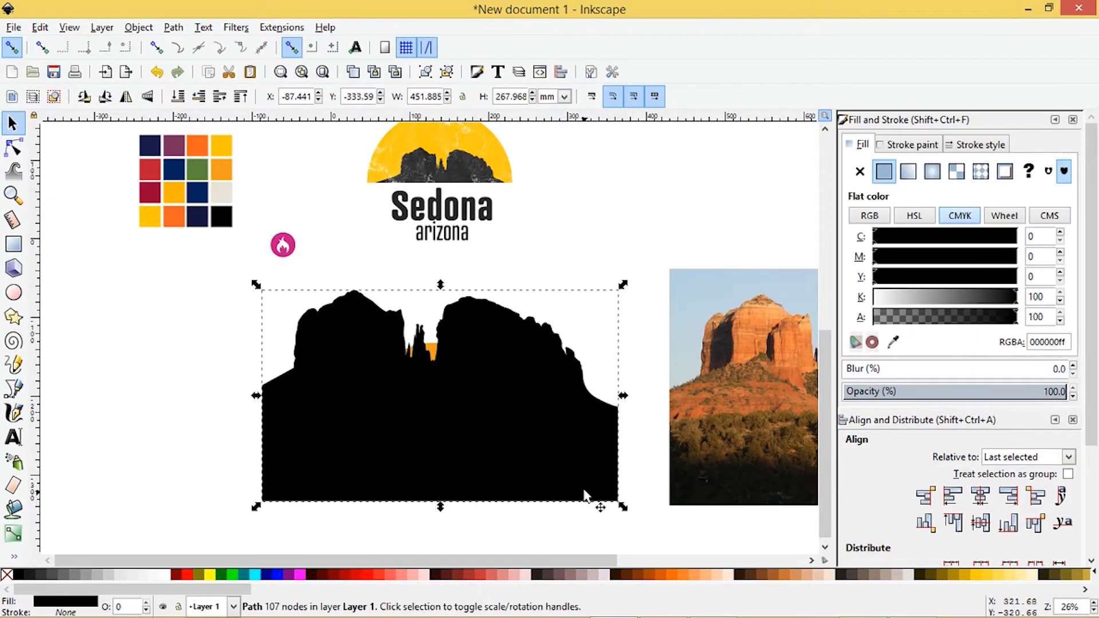
mouse_move(626, 510)
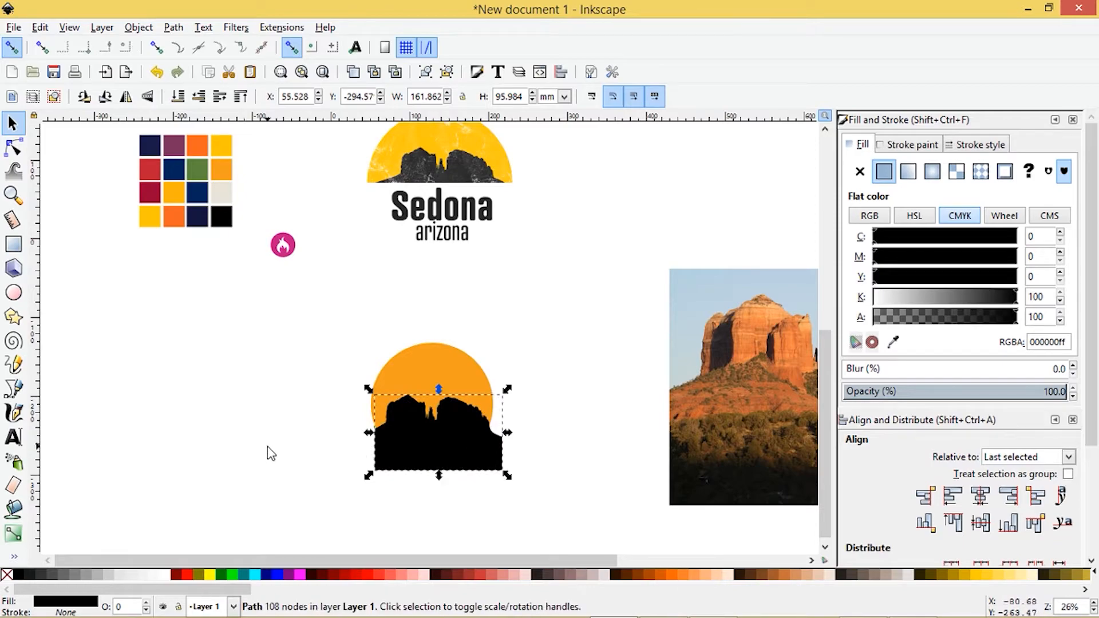
drag(438, 432, 261, 416)
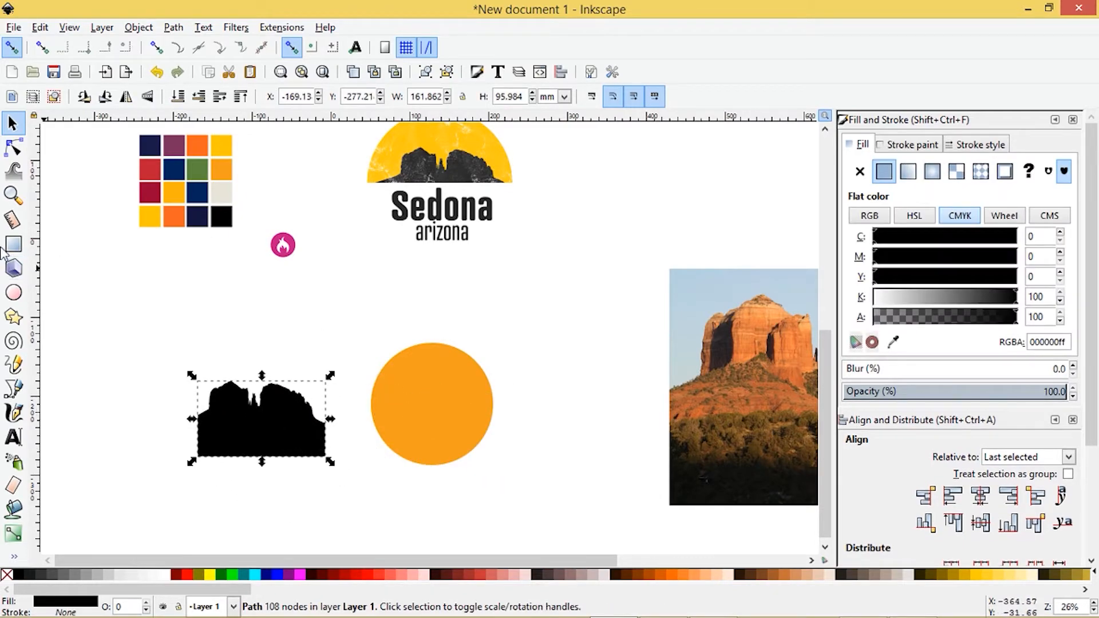
Cover the circle's lower half with a rectangle and cut it away with Path Difference.
click(13, 242)
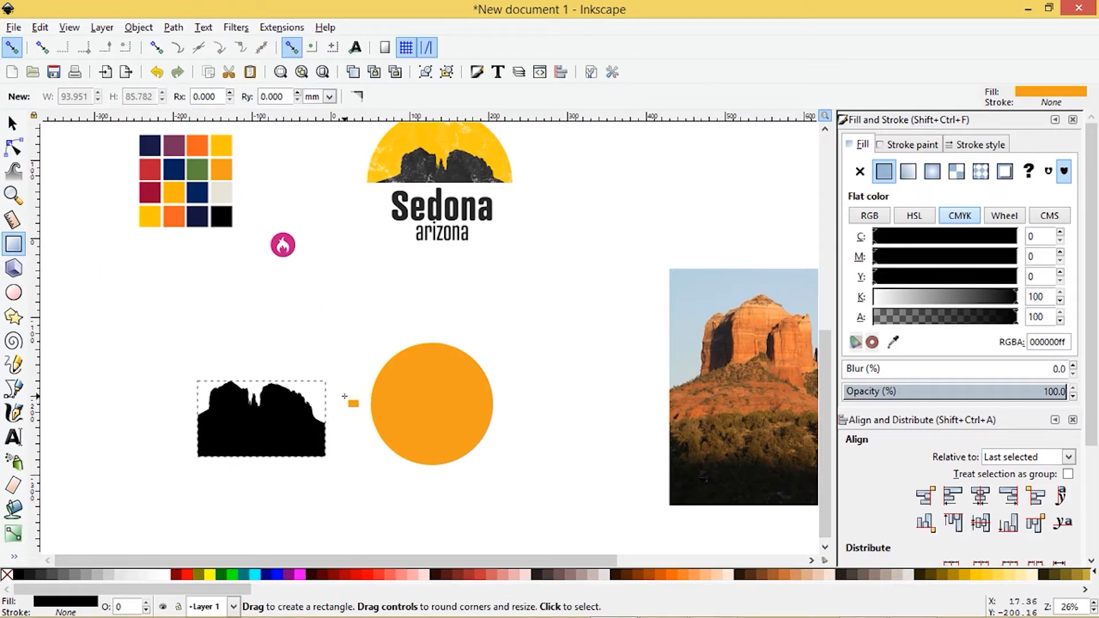
drag(353, 403, 526, 536)
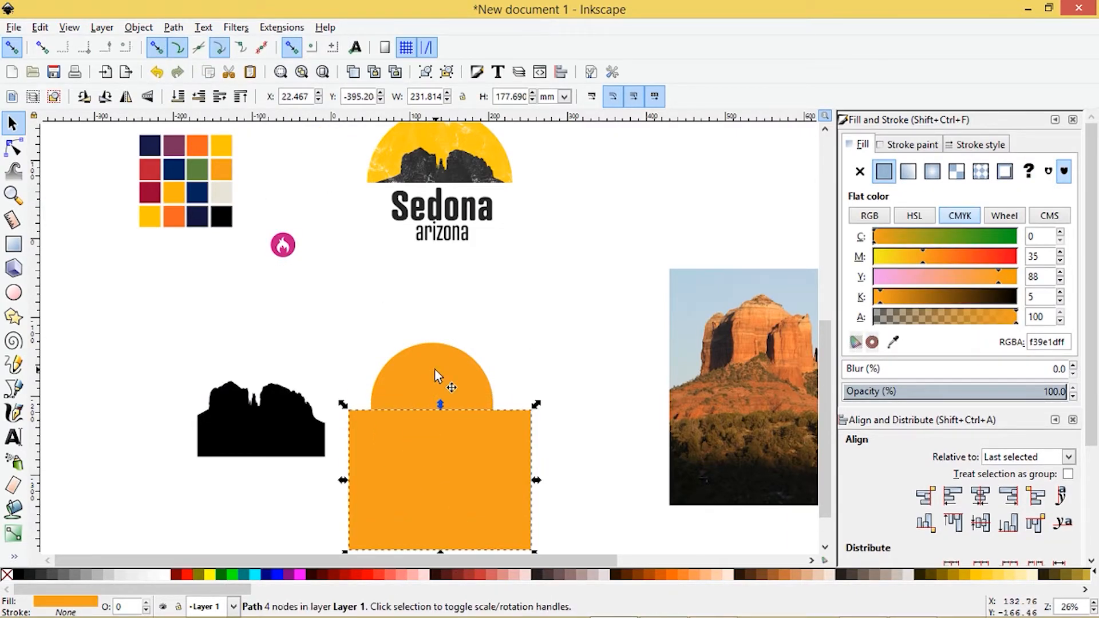
mouse_move(44, 364)
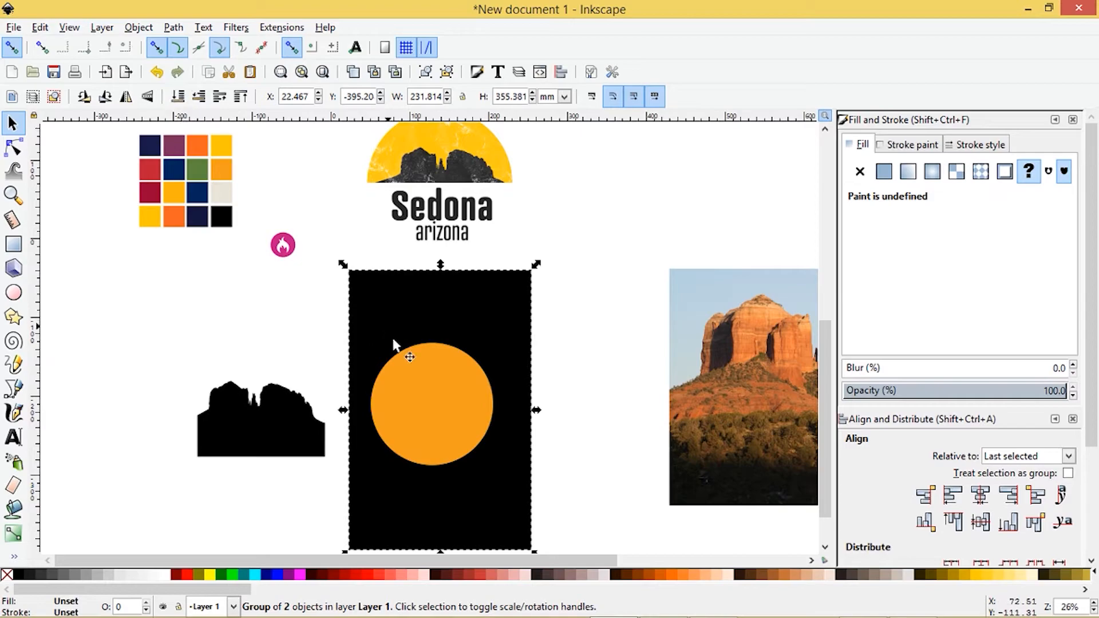
click(431, 403)
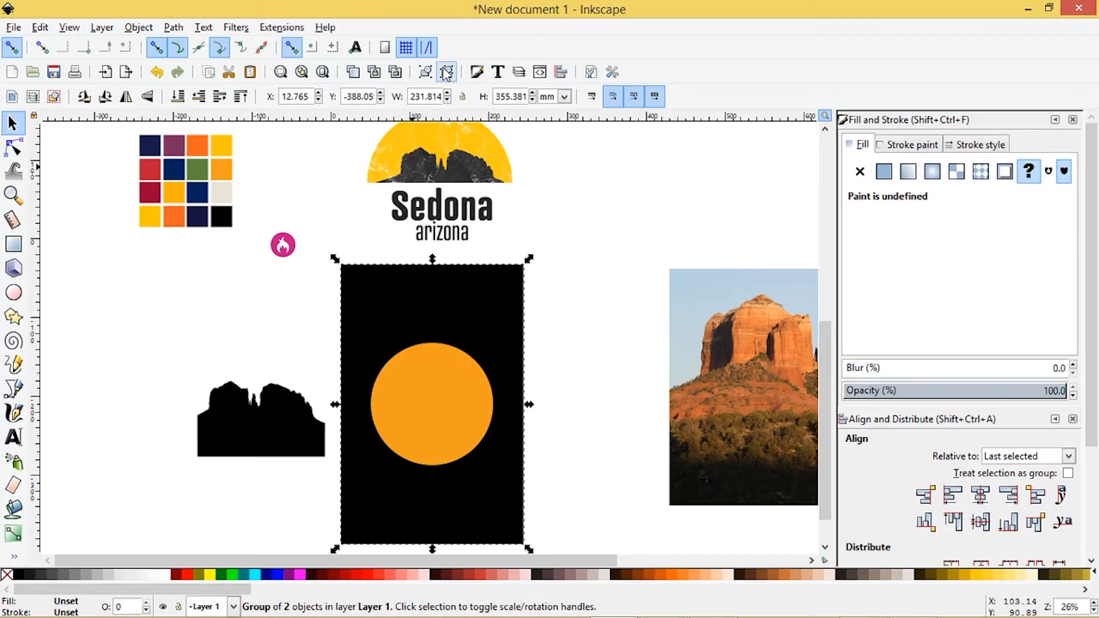
click(445, 71)
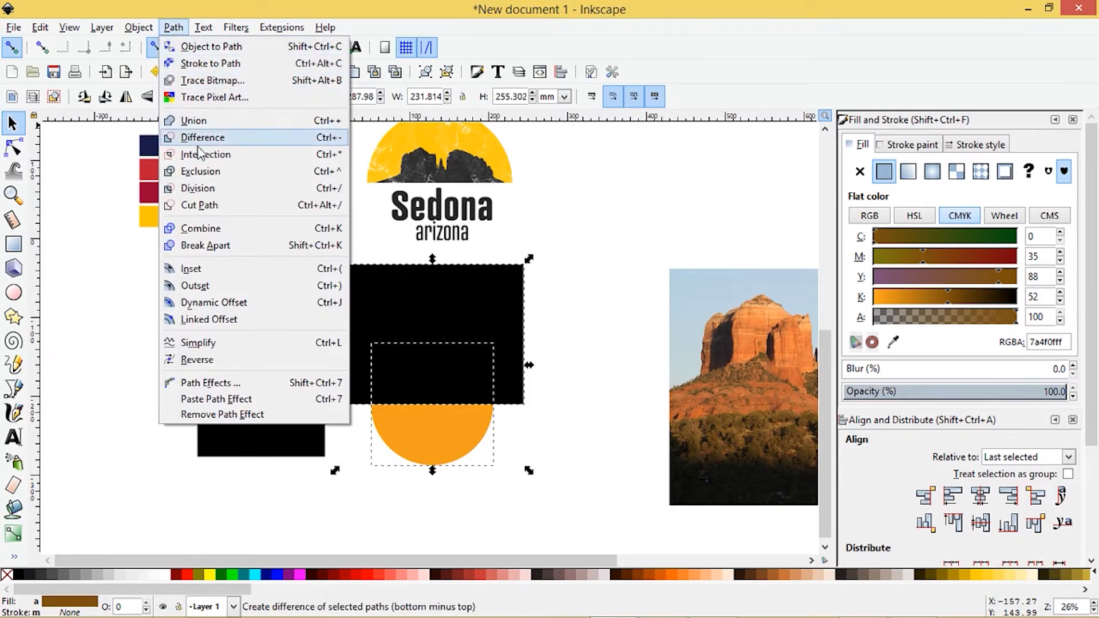
click(203, 138)
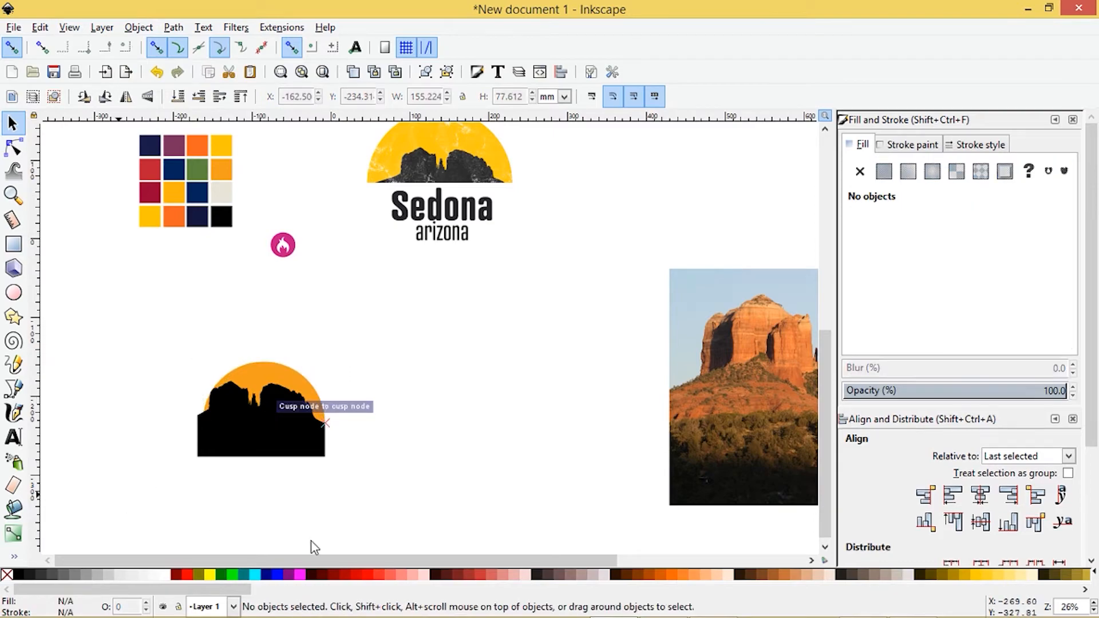
mouse_move(251, 441)
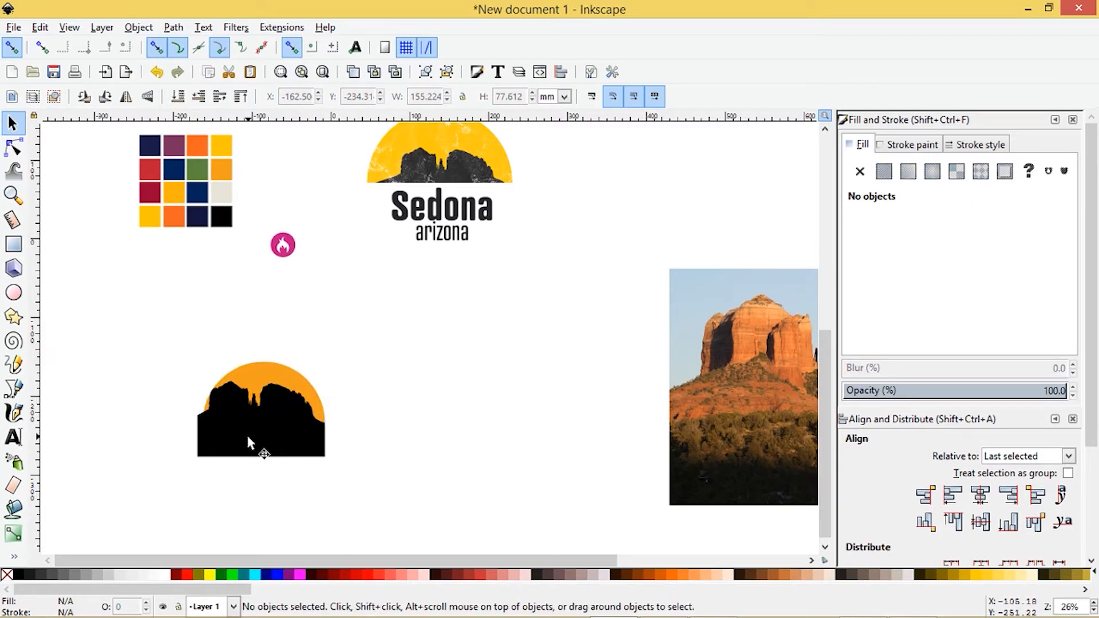
mouse_move(281, 449)
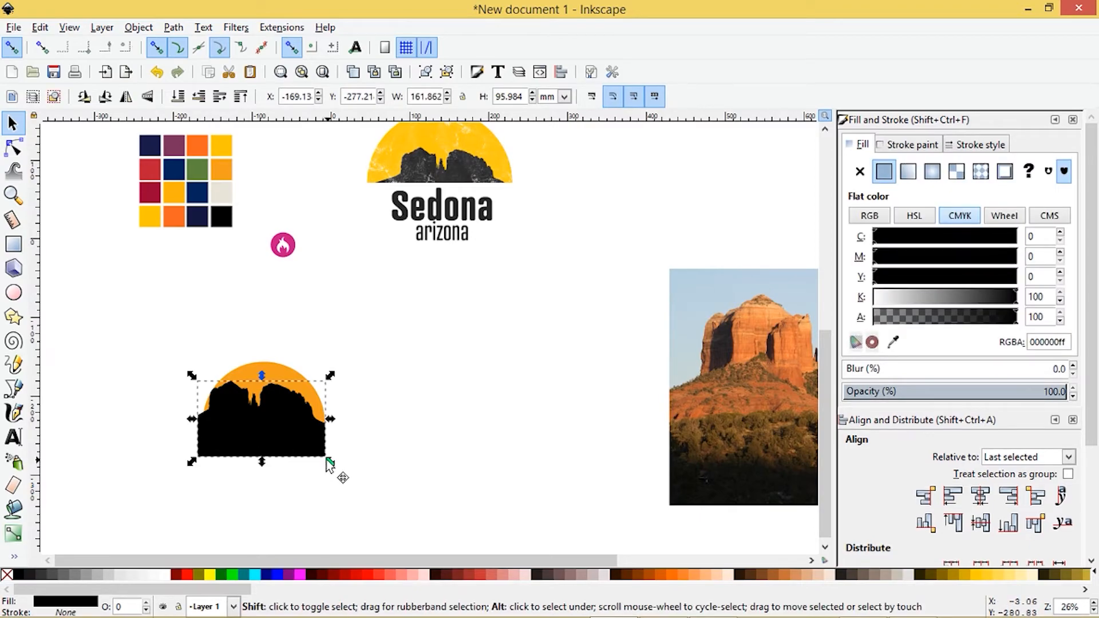
mouse_move(334, 466)
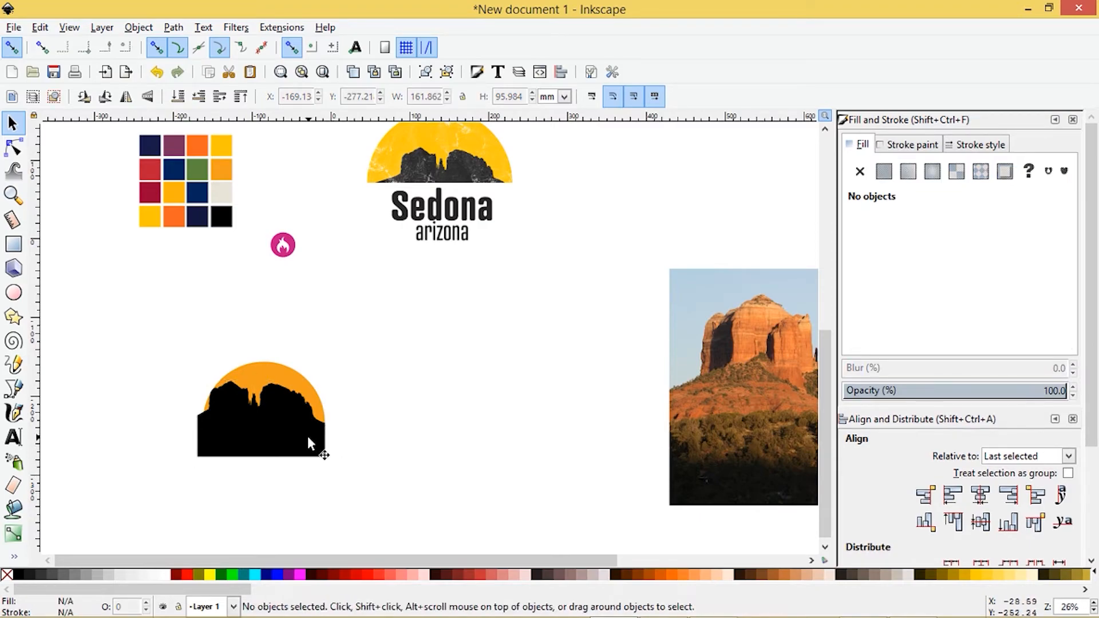
Select the silhouette with the half-circle sun and clip it using Path Intersection.
click(263, 420)
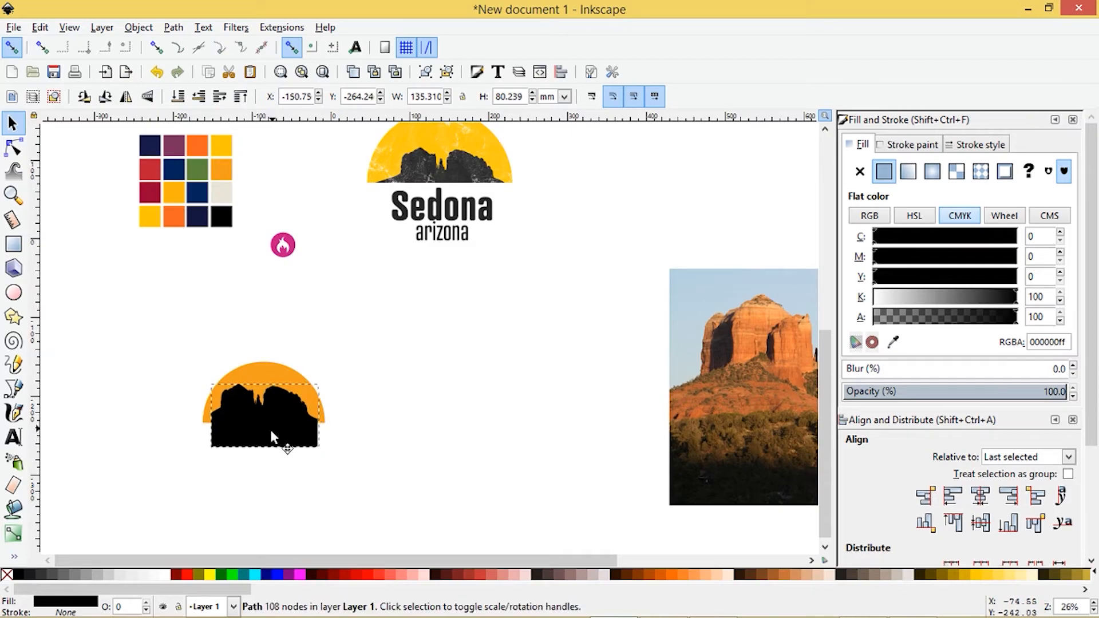
drag(273, 436, 288, 452)
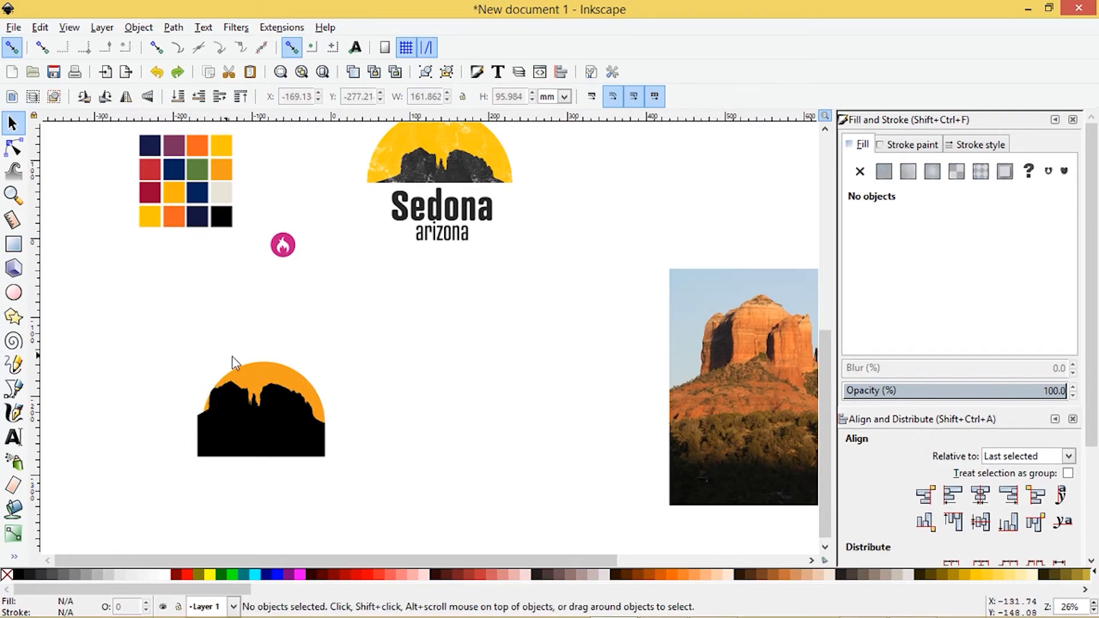
click(263, 382)
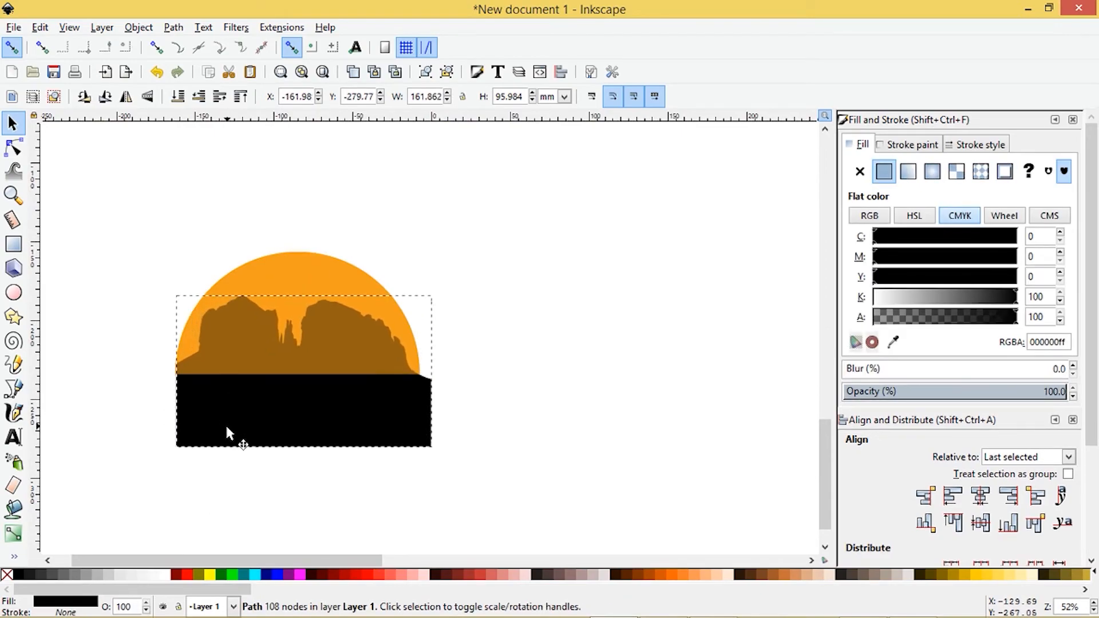
drag(228, 431, 245, 449)
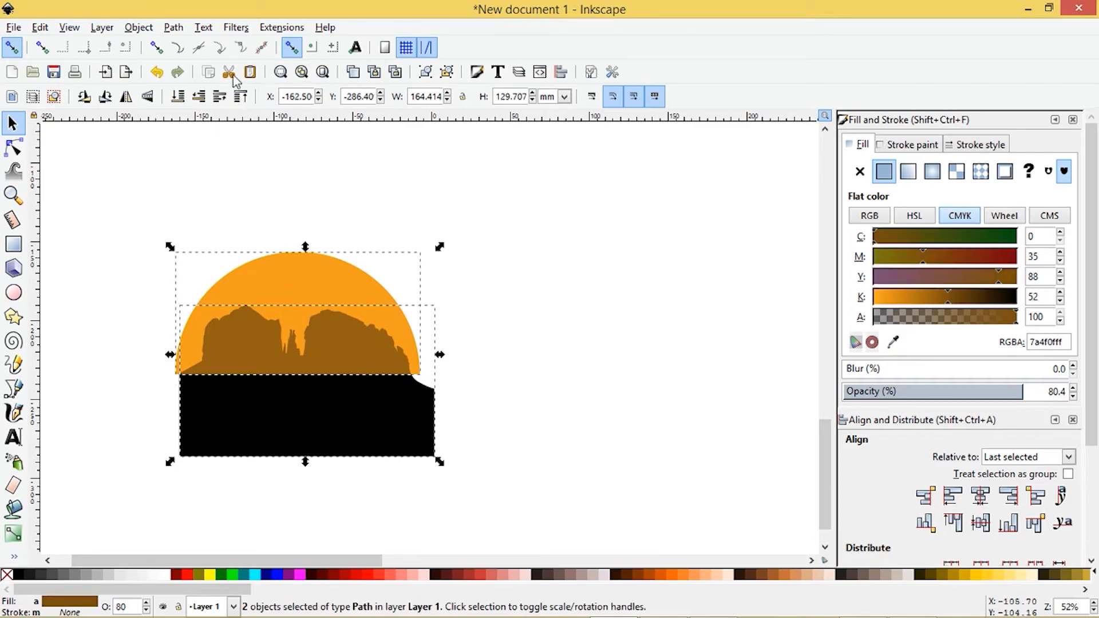
click(173, 26)
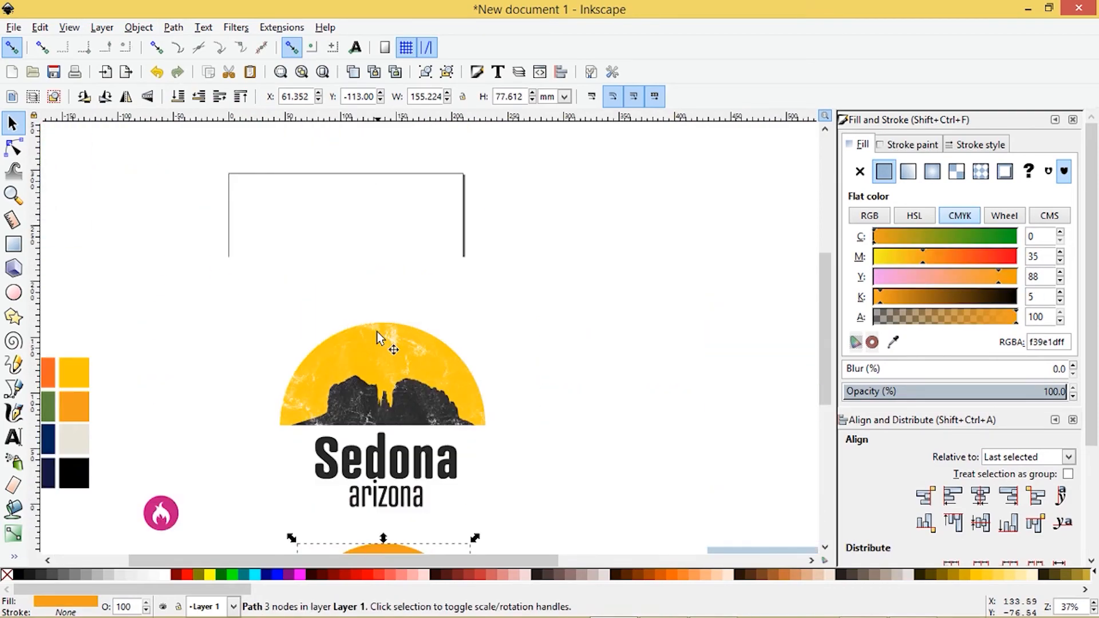
scroll(down, 3)
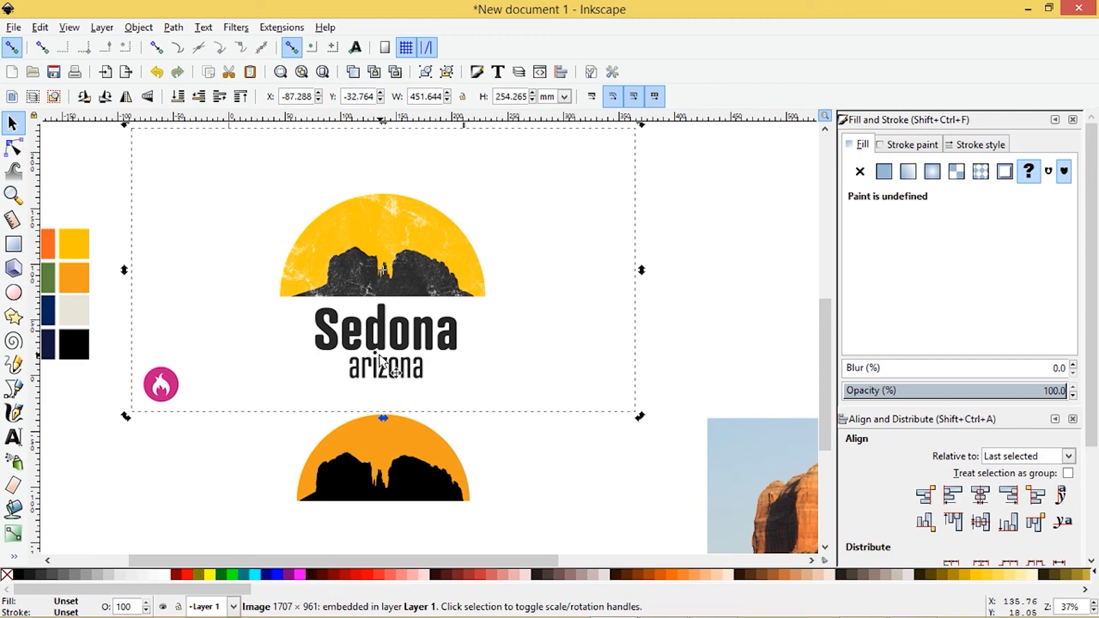
mouse_move(213, 461)
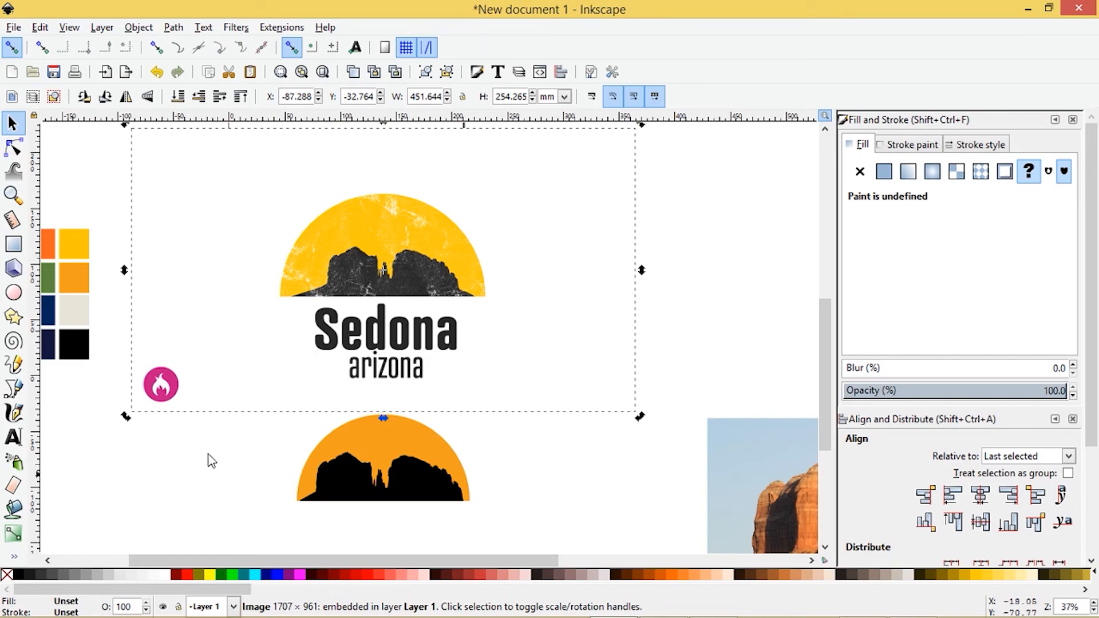
click(233, 399)
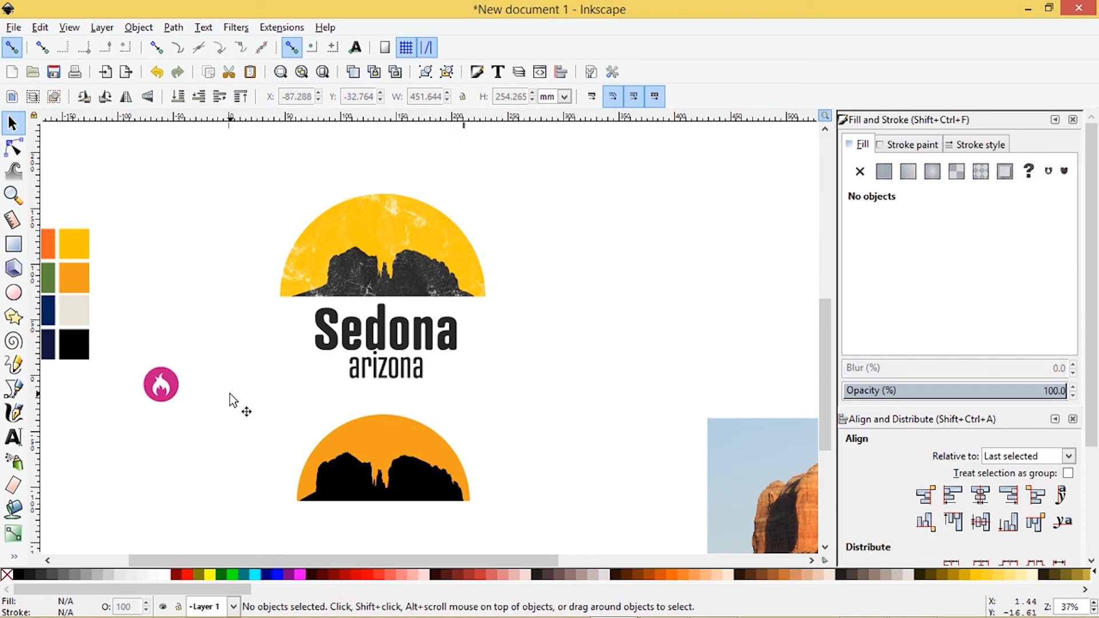